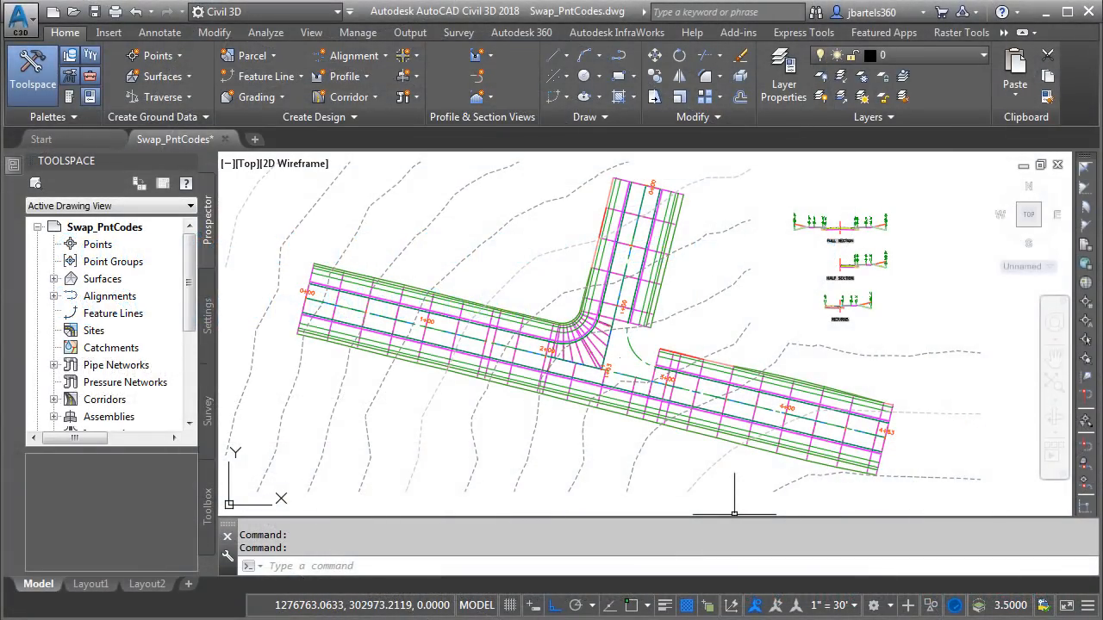
{"action": "mouse_move", "coordinate": [689, 410]}
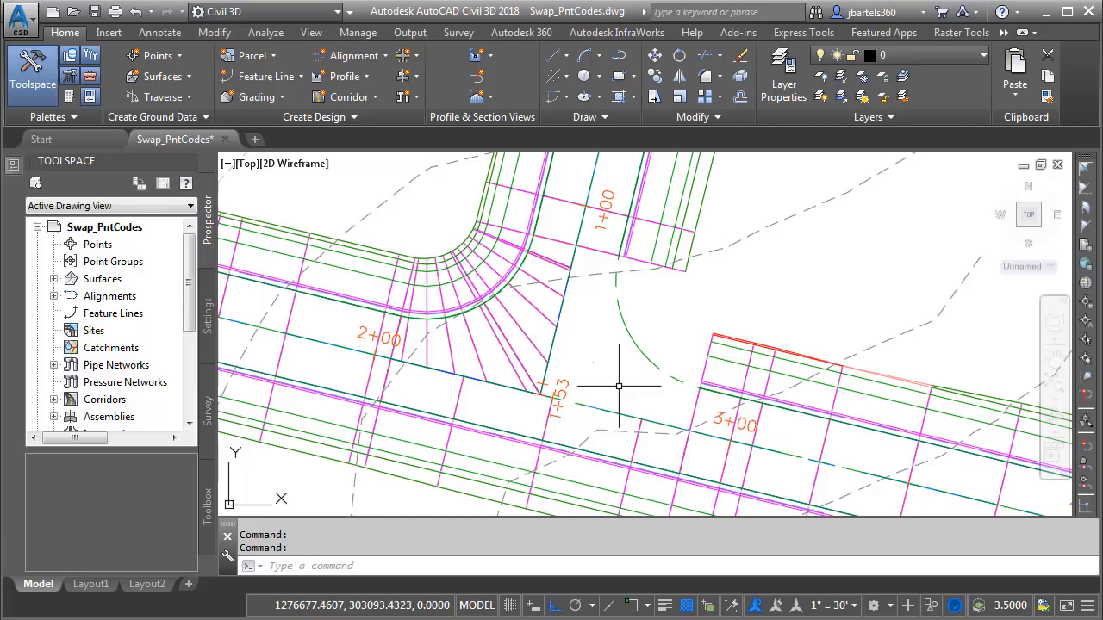
{"action": "mouse_move", "coordinate": [601, 410]}
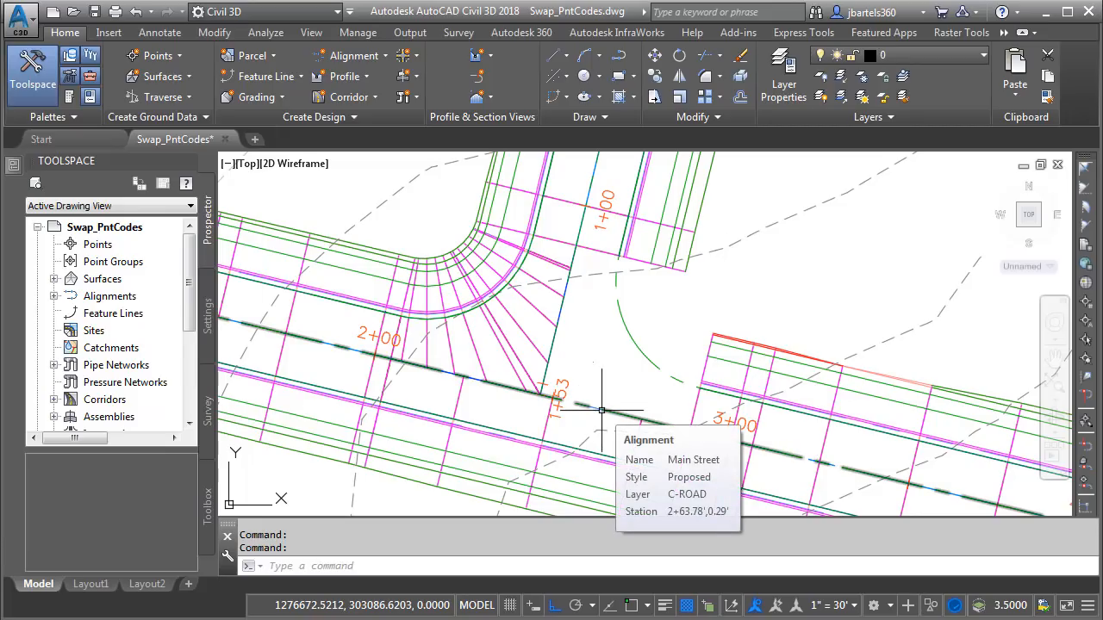
{"action": "mouse_move", "coordinate": [590, 357]}
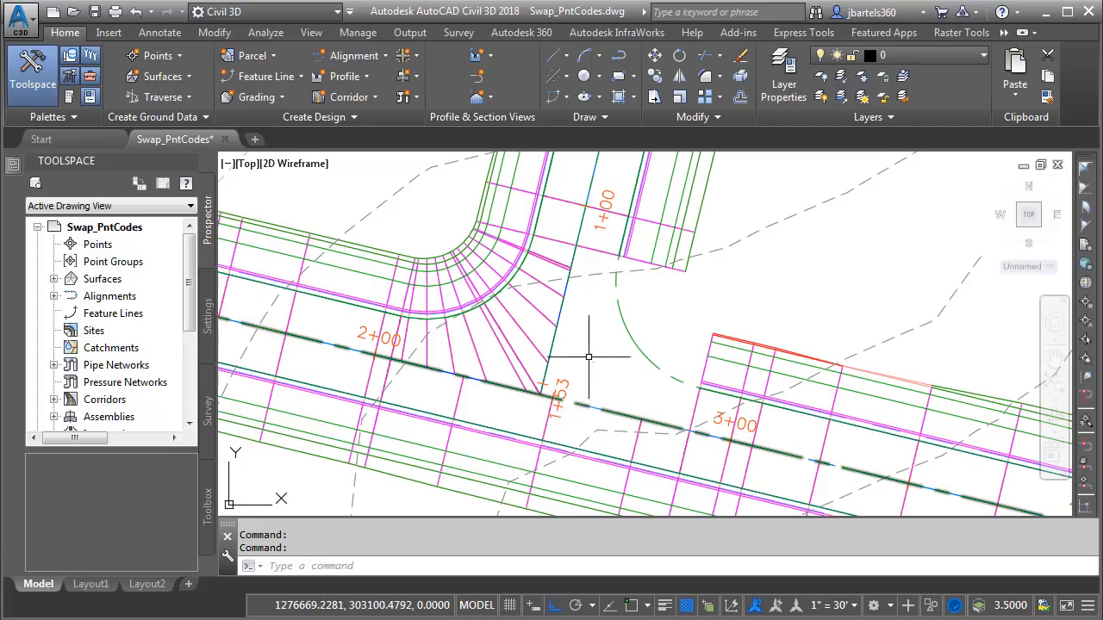
{"action": "mouse_move", "coordinate": [560, 319]}
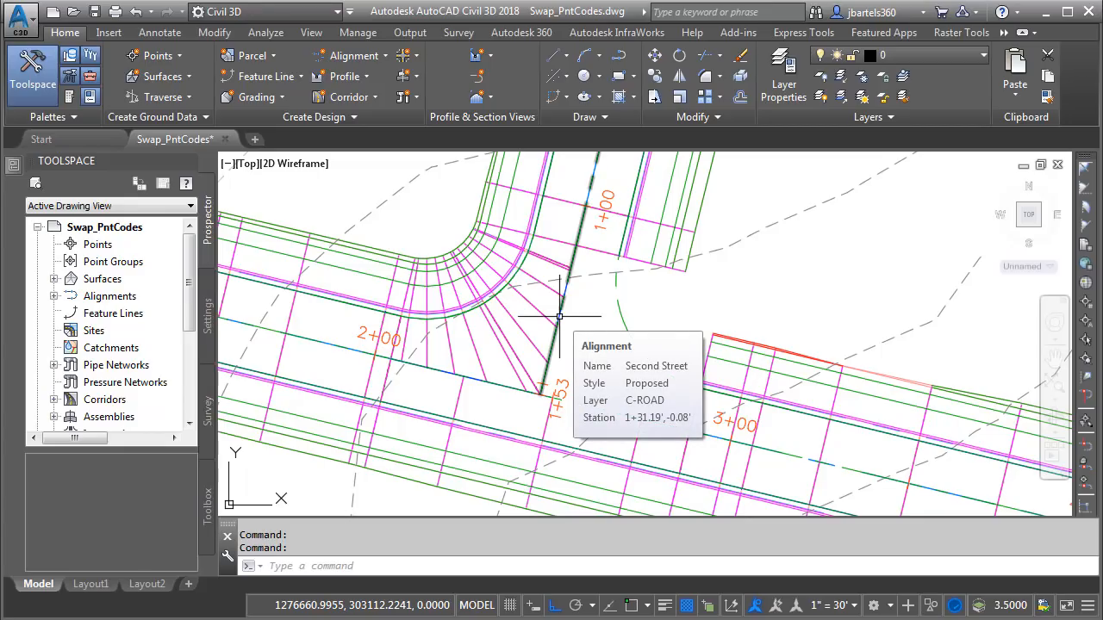
{"action": "mouse_move", "coordinate": [619, 338]}
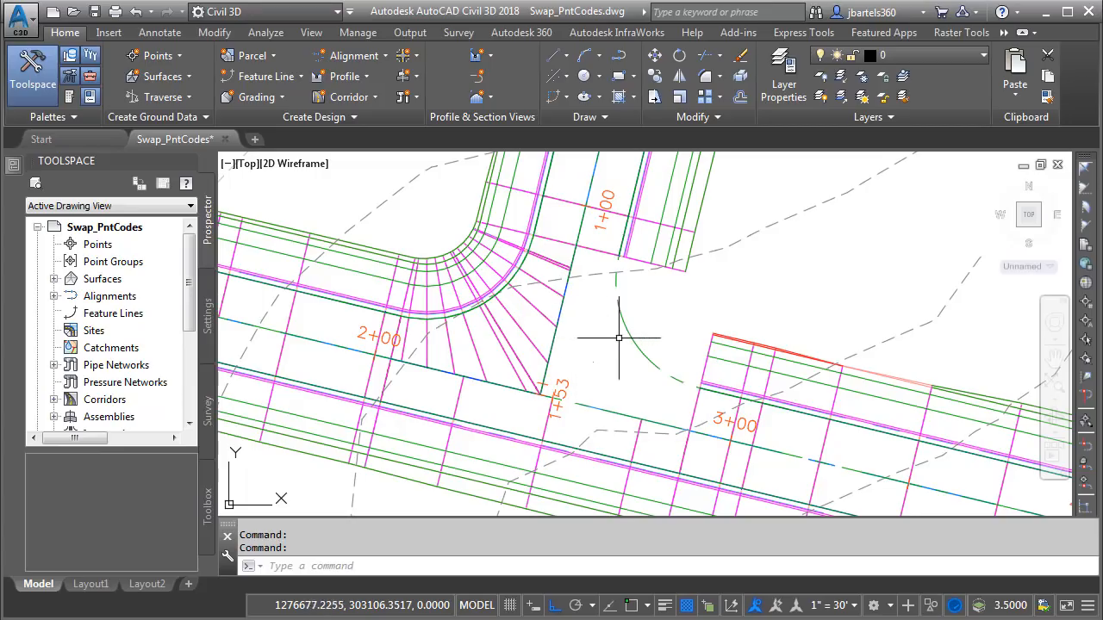
{"action": "mouse_move", "coordinate": [629, 336]}
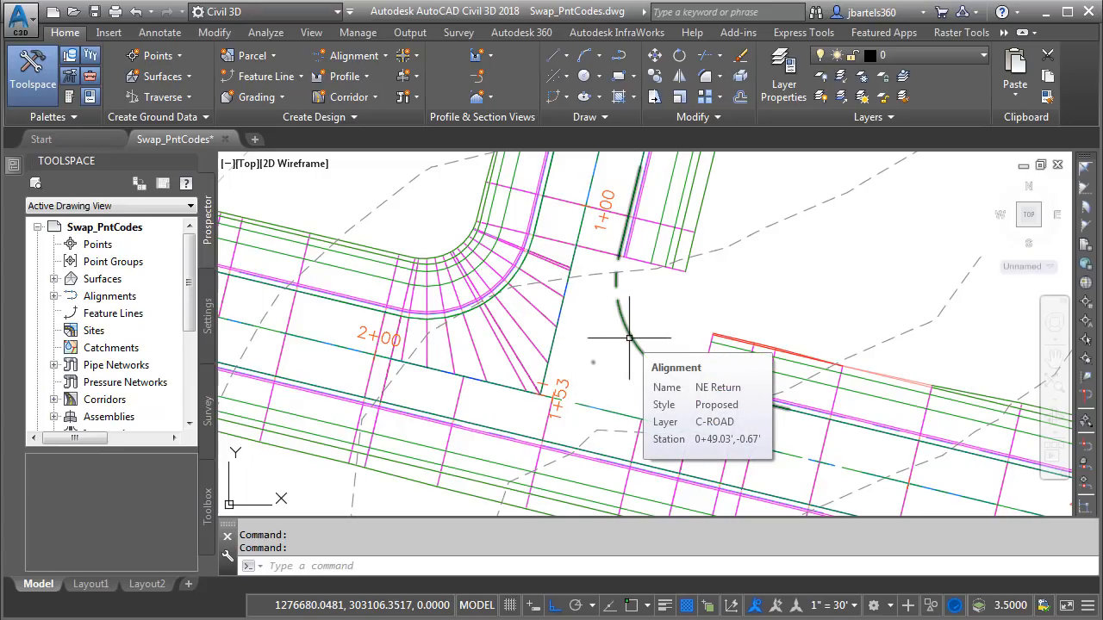
{"action": "mouse_move", "coordinate": [524, 279]}
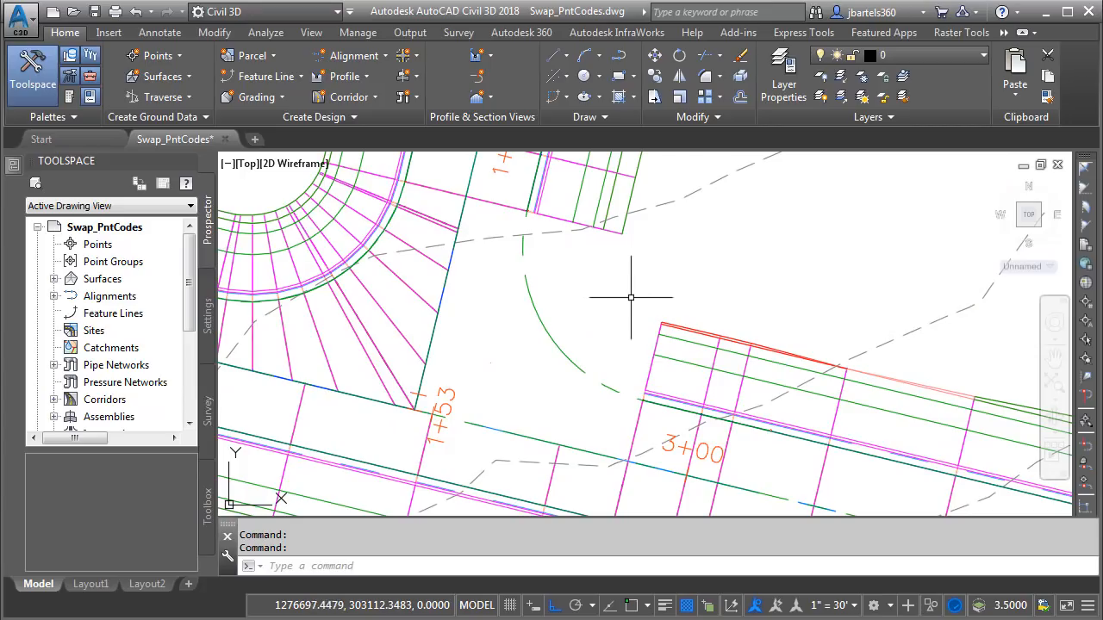
{"action": "mouse_move", "coordinate": [515, 223]}
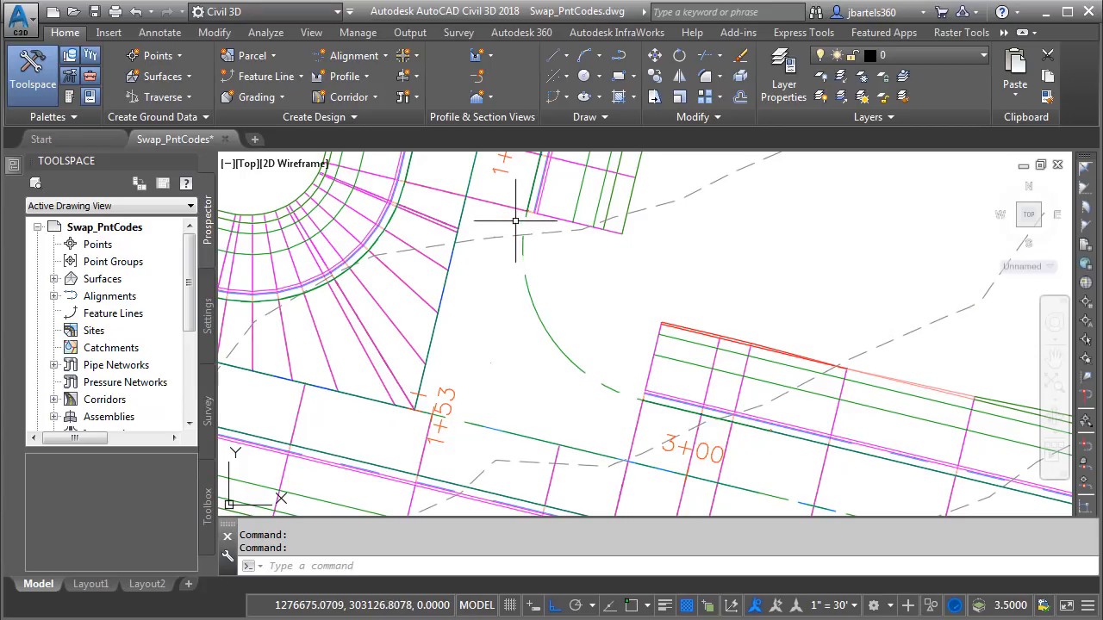
{"action": "mouse_move", "coordinate": [592, 406]}
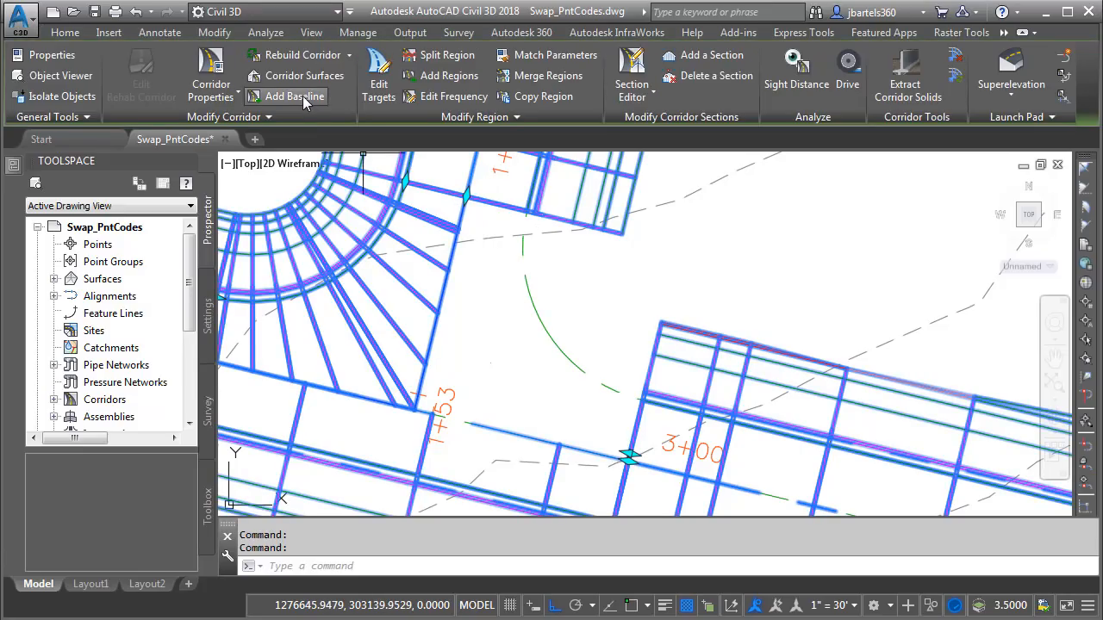
Step: Add a corridor baseline on the NE Return alignment using the NE Return FG profile
{"action": "left_click", "coordinate": [293, 97]}
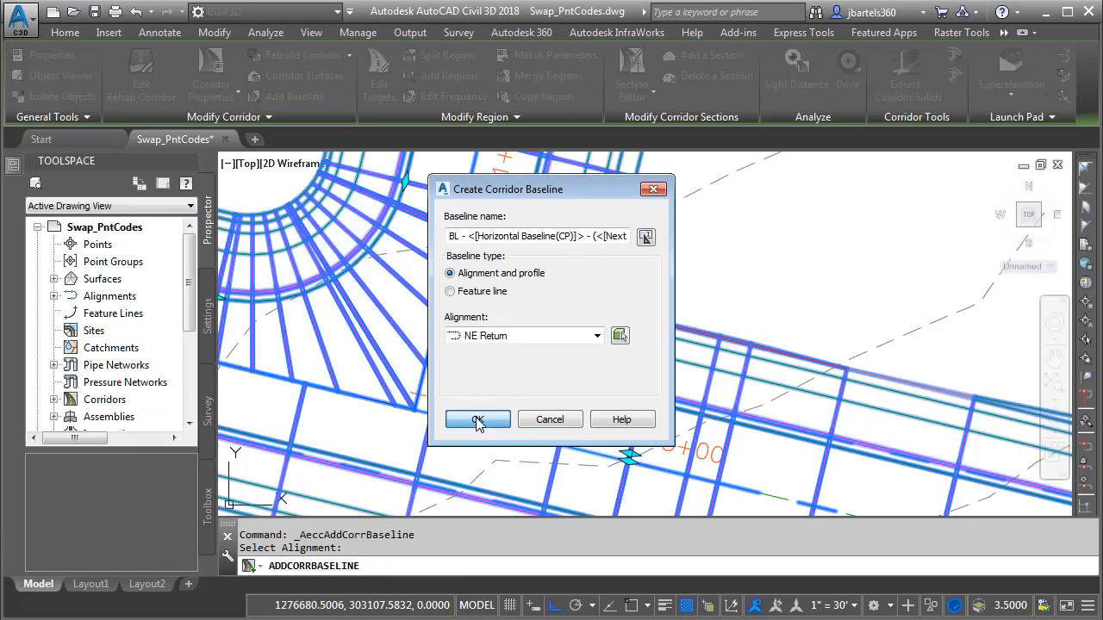
{"action": "left_click", "coordinate": [477, 420]}
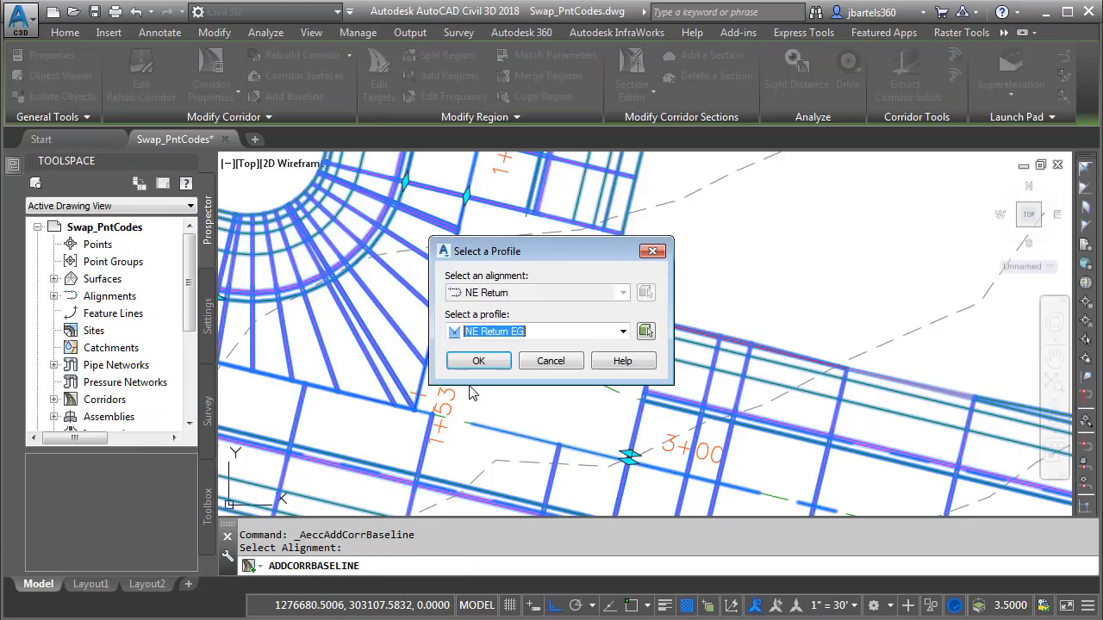
{"action": "left_click", "coordinate": [622, 331]}
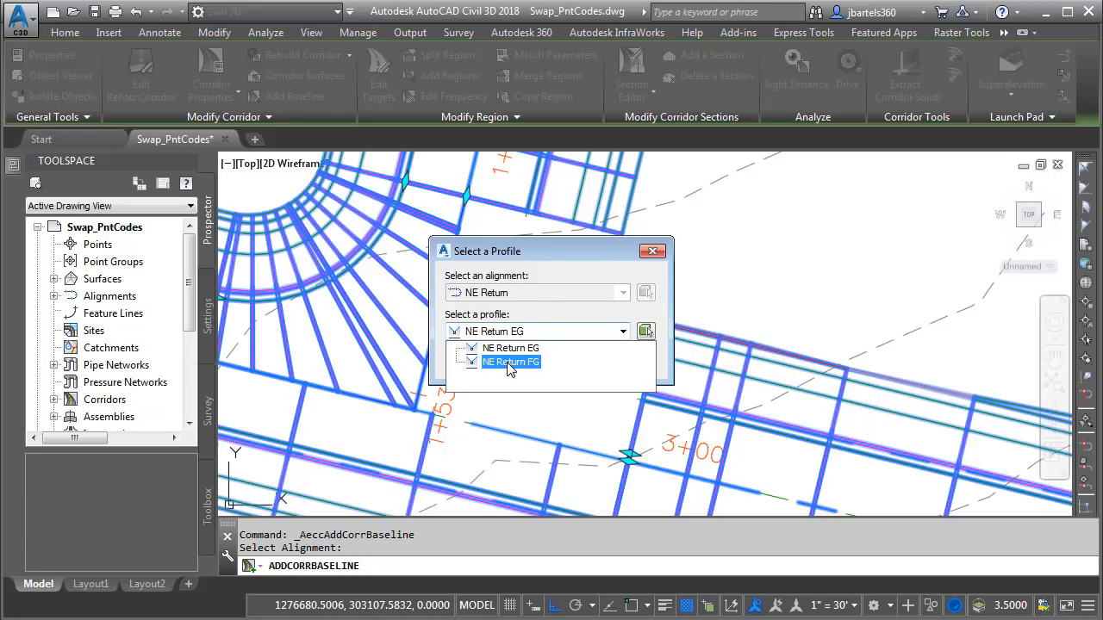
{"action": "left_click", "coordinate": [510, 362]}
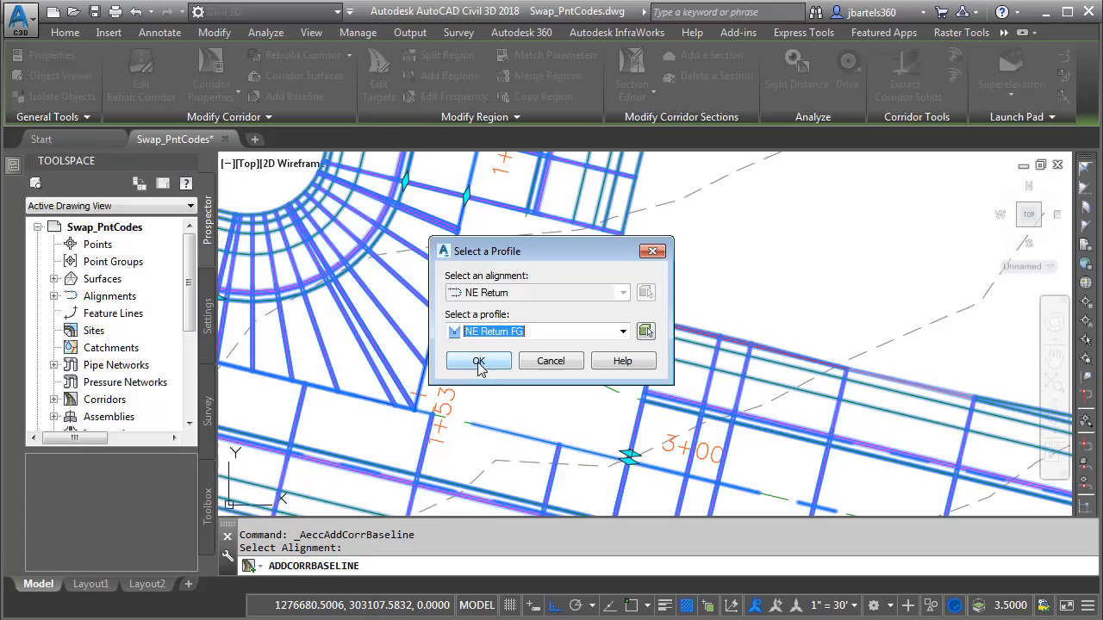
{"action": "left_click", "coordinate": [479, 360]}
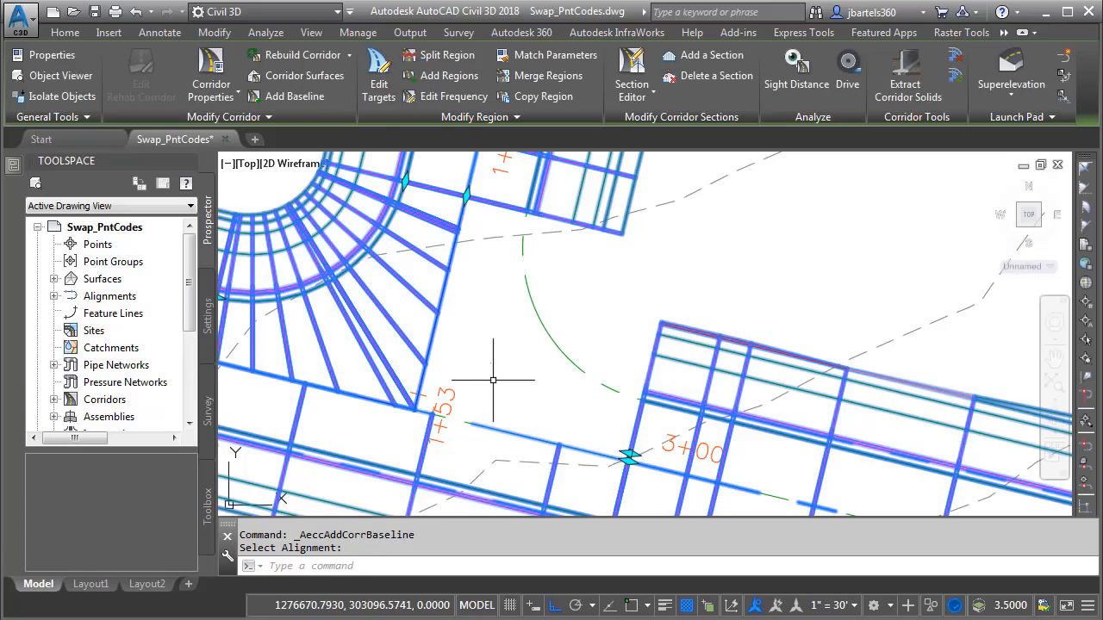
{"action": "mouse_move", "coordinate": [450, 76]}
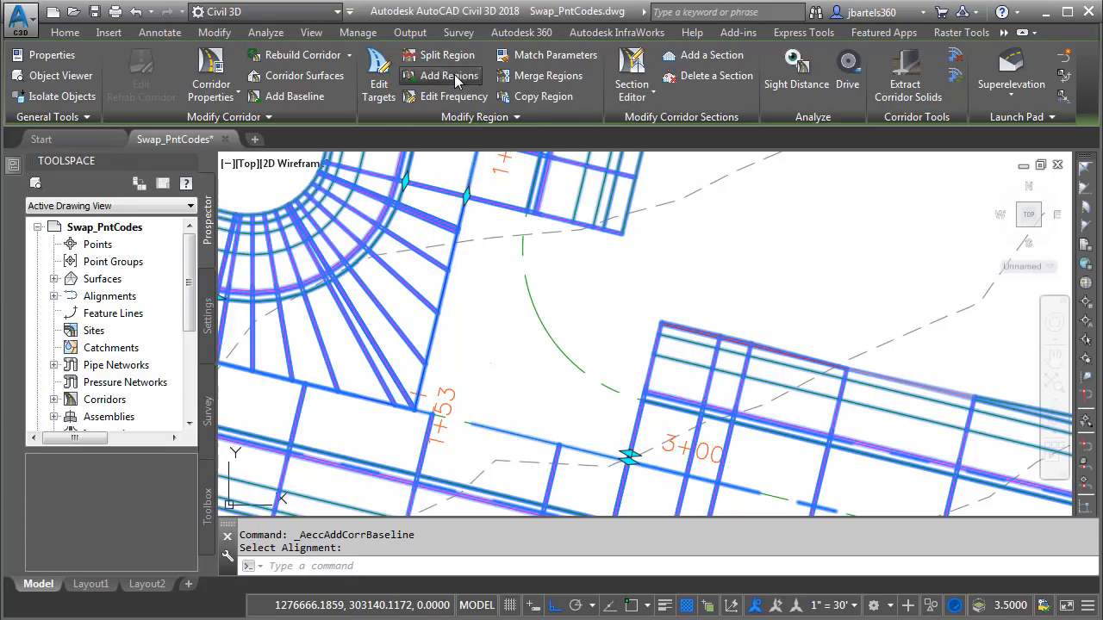
Step: Add a region spanning the NE Return curve with the Returns assembly, reaching Target Mapping
{"action": "left_click", "coordinate": [448, 76]}
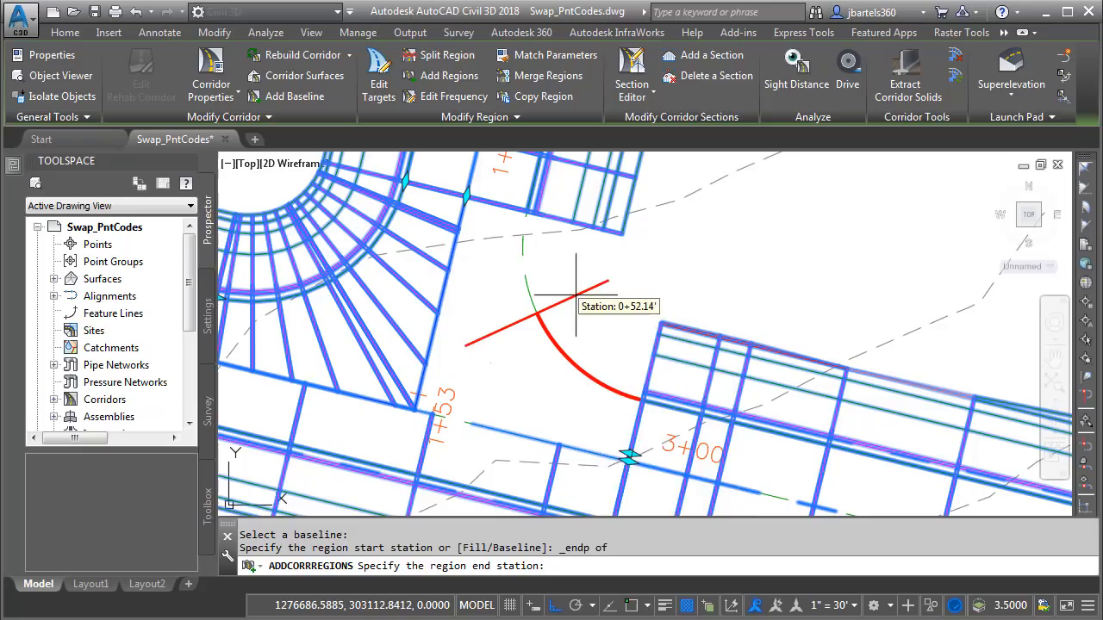
{"action": "left_click", "coordinate": [527, 210]}
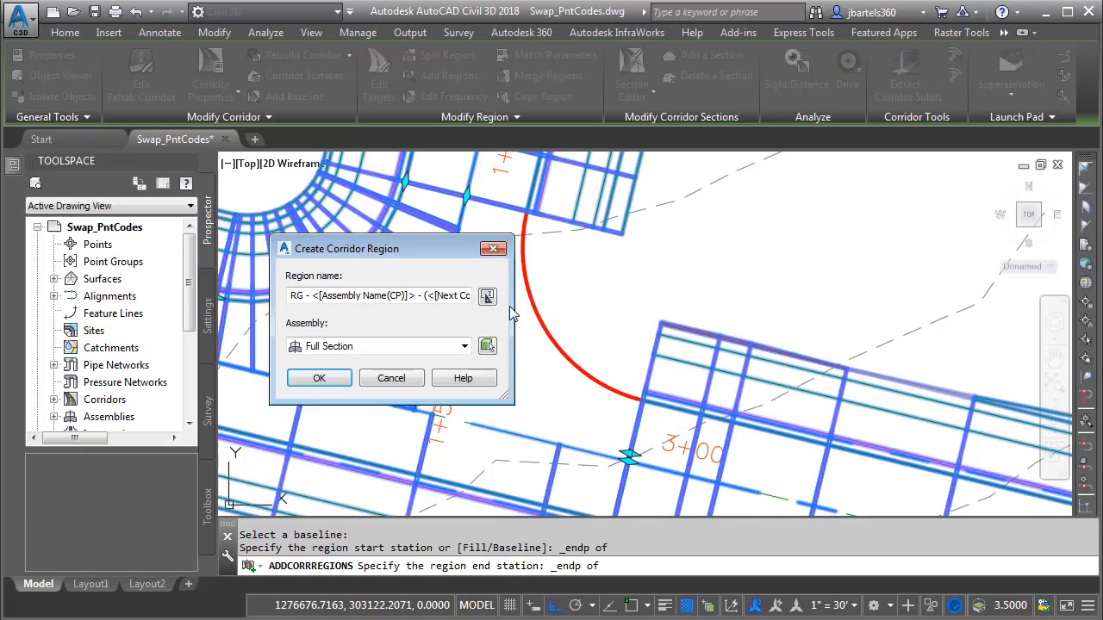
{"action": "left_click", "coordinate": [465, 344]}
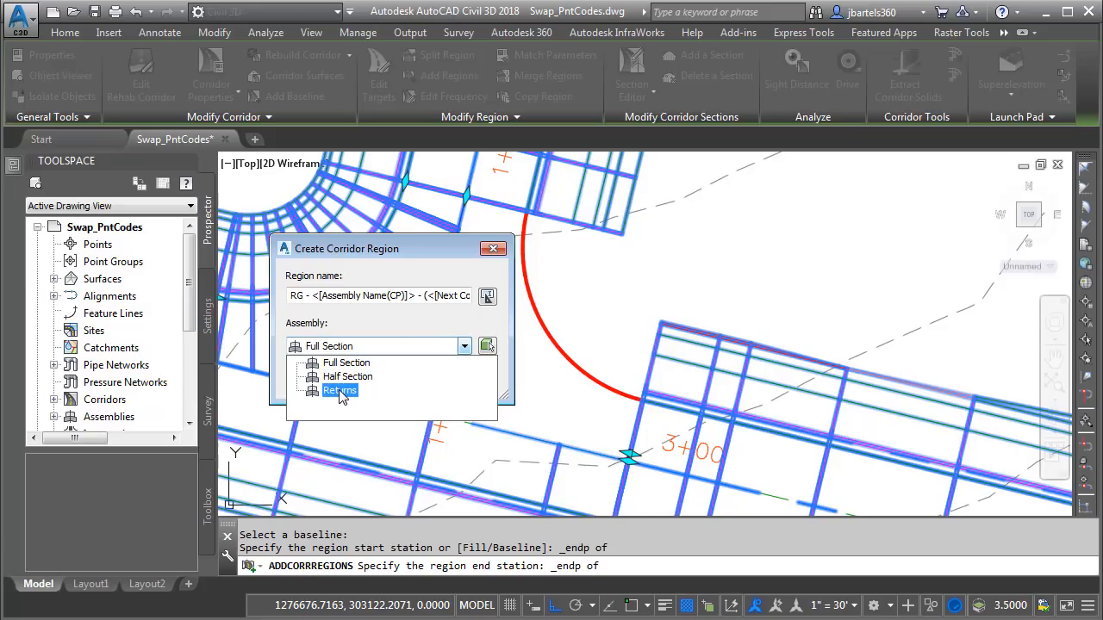
{"action": "left_click", "coordinate": [340, 390]}
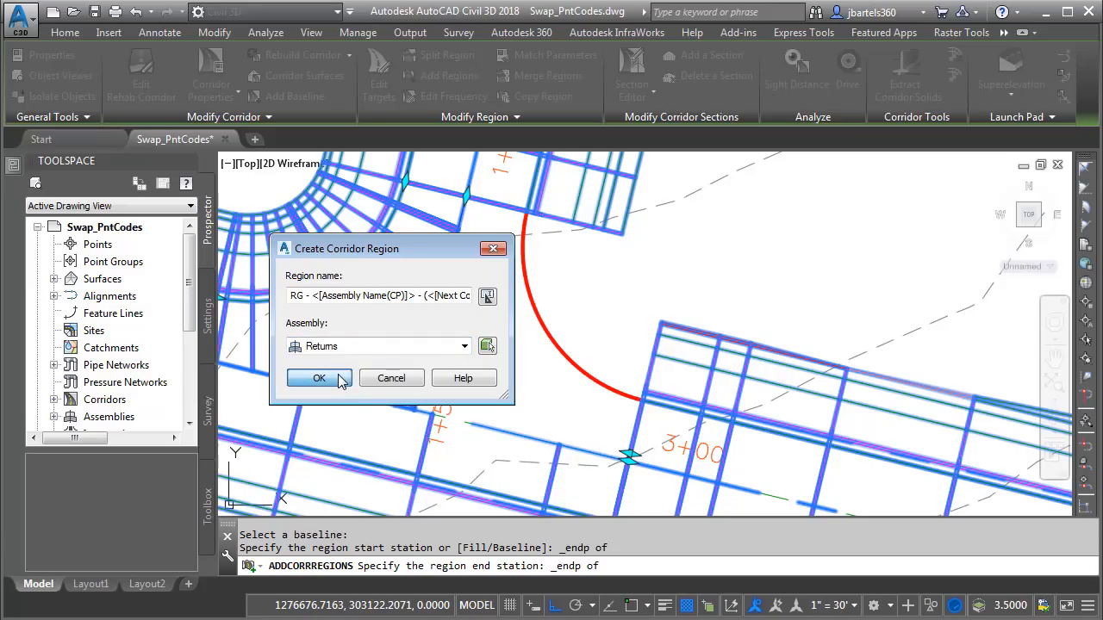
{"action": "left_click", "coordinate": [319, 377]}
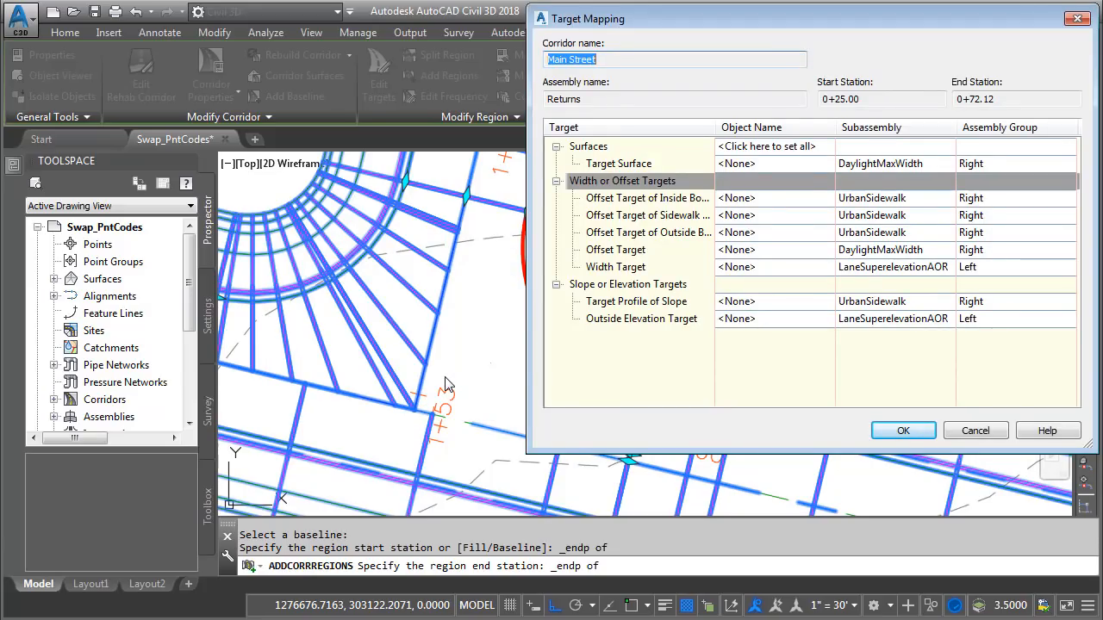
{"action": "mouse_move", "coordinate": [532, 323]}
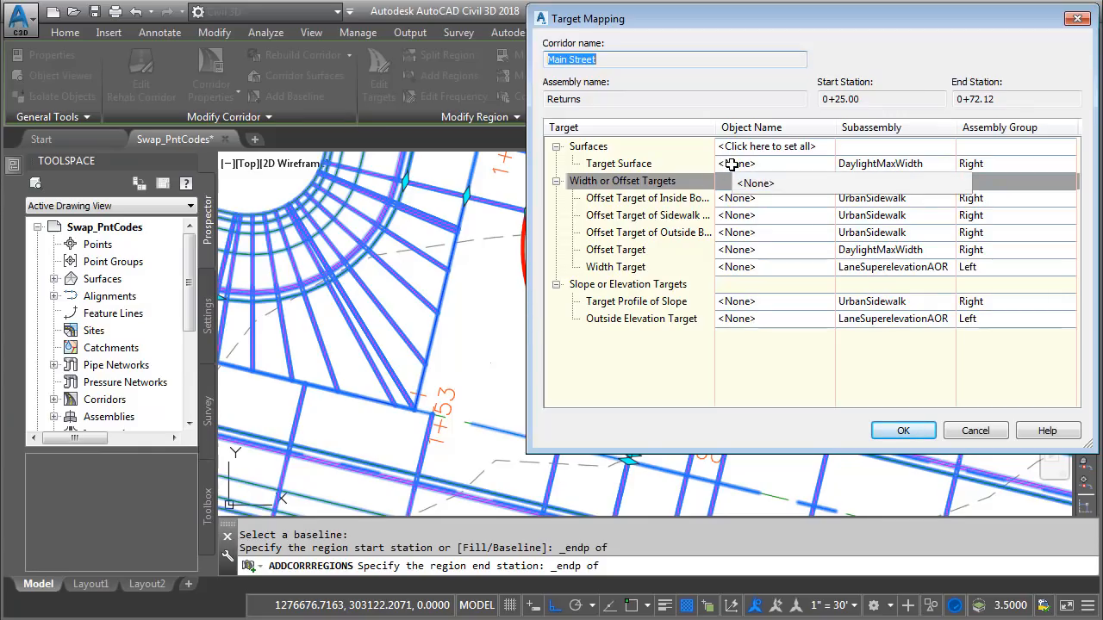
Step: Set the EG surface as the Returns region's daylight surface target
{"action": "left_click", "coordinate": [737, 162]}
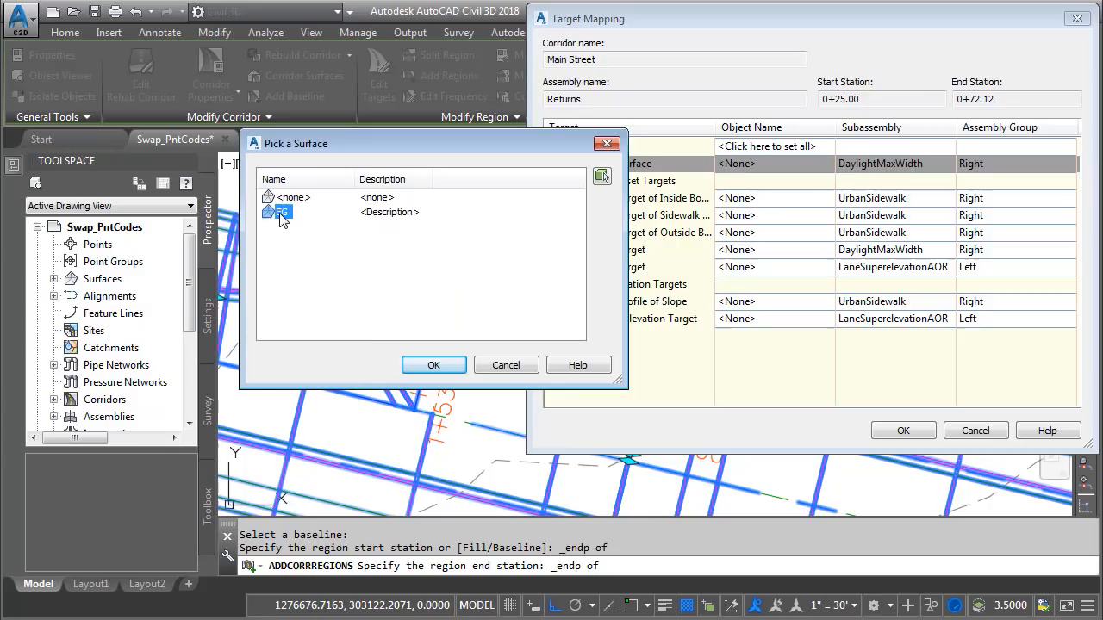
{"action": "left_click", "coordinate": [434, 366]}
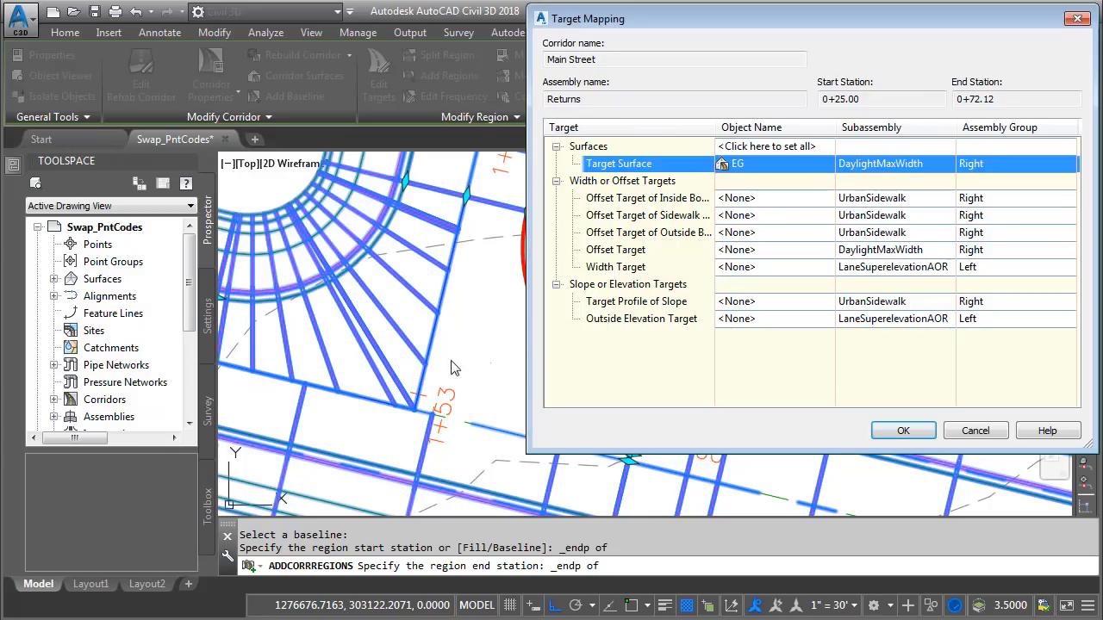
{"action": "mouse_move", "coordinate": [689, 232]}
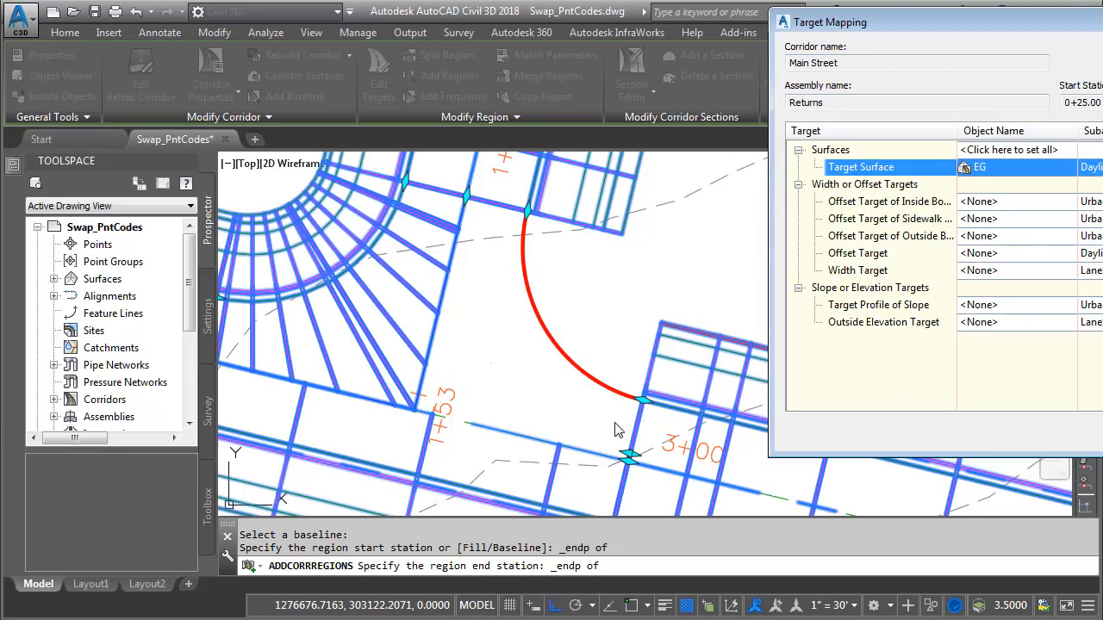
{"action": "mouse_move", "coordinate": [575, 445]}
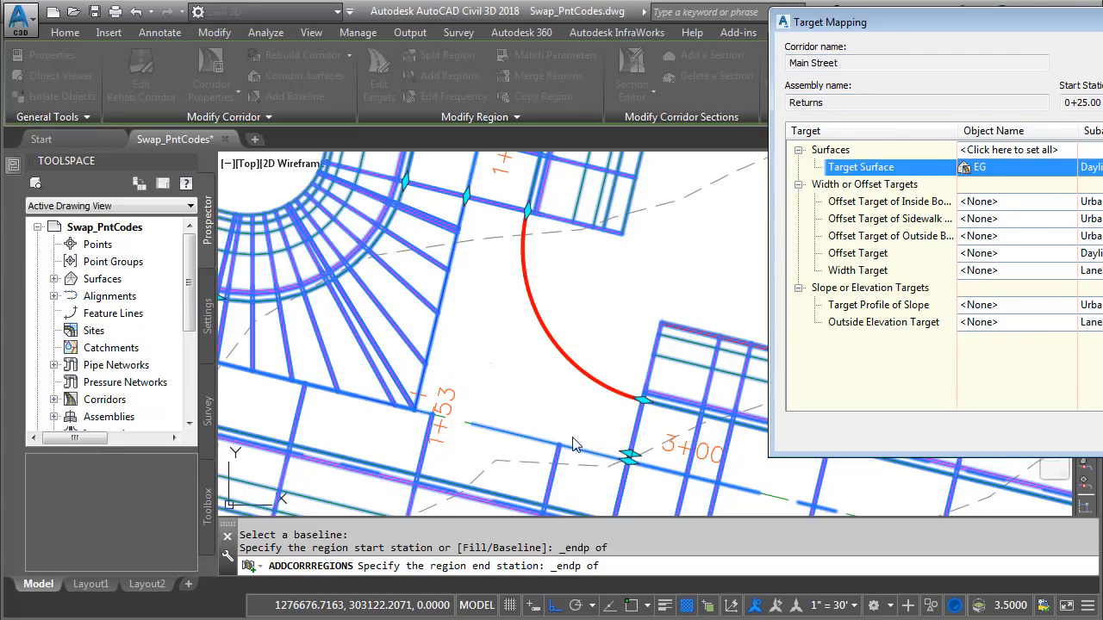
{"action": "mouse_move", "coordinate": [486, 408]}
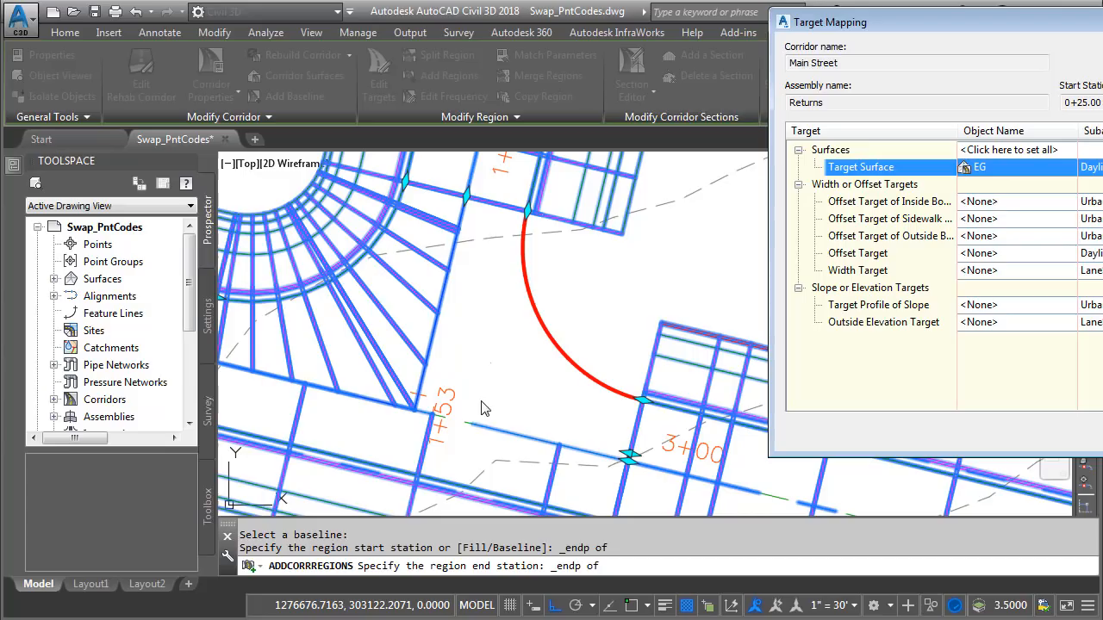
{"action": "mouse_move", "coordinate": [538, 435]}
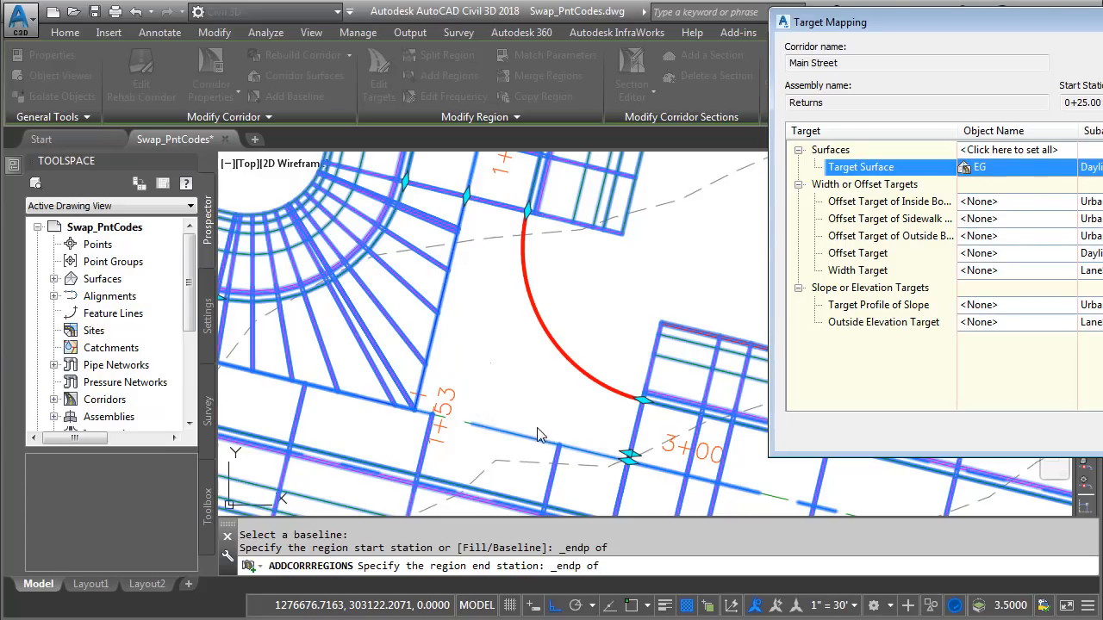
{"action": "mouse_move", "coordinate": [430, 398]}
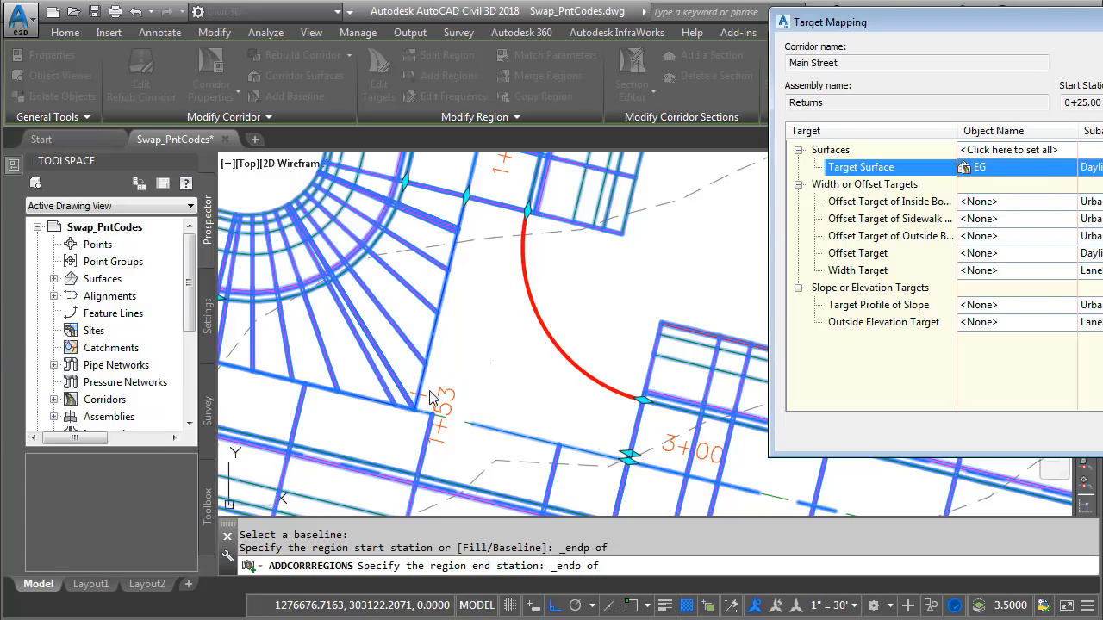
{"action": "mouse_move", "coordinate": [459, 295]}
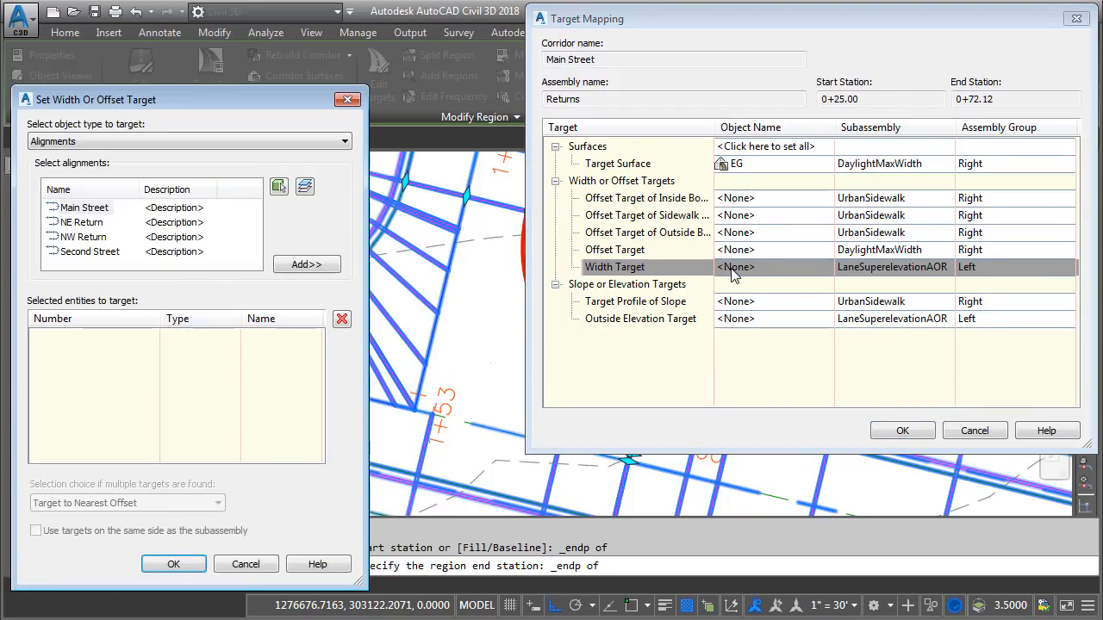
Step: Set the Main Street and Second Street alignments as the region's width targets
{"action": "left_click", "coordinate": [83, 207]}
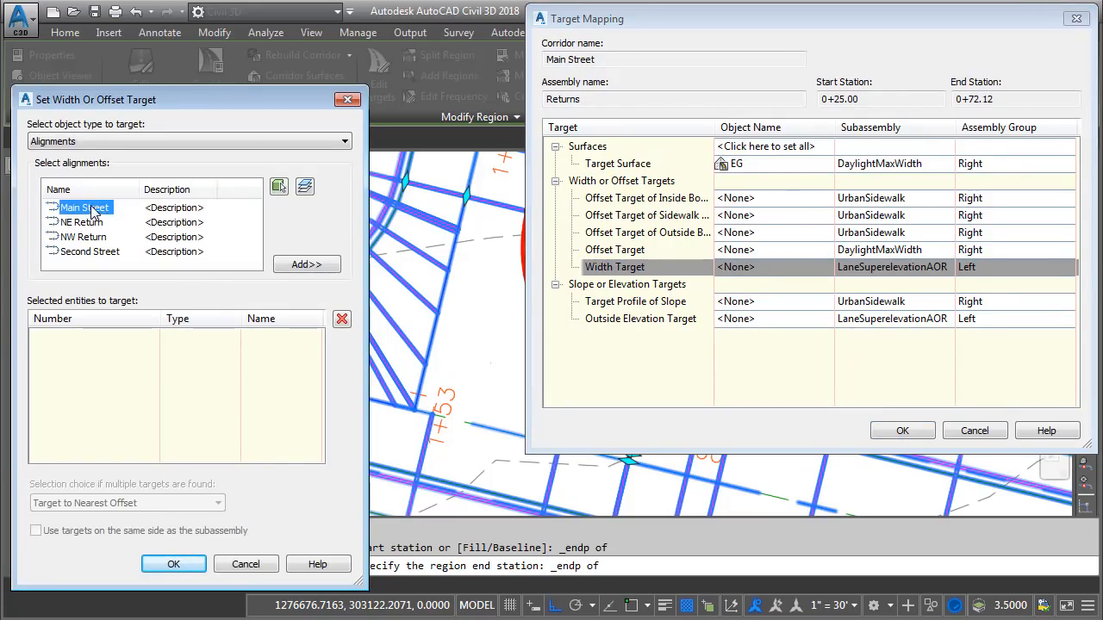
{"action": "left_click", "coordinate": [307, 263]}
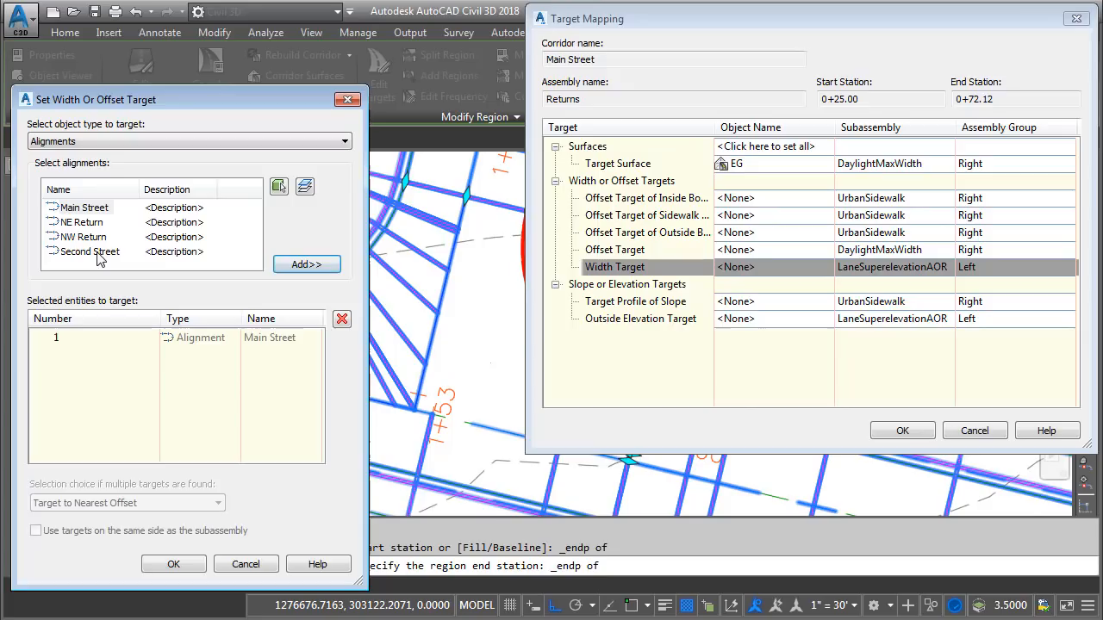
{"action": "left_click", "coordinate": [306, 264]}
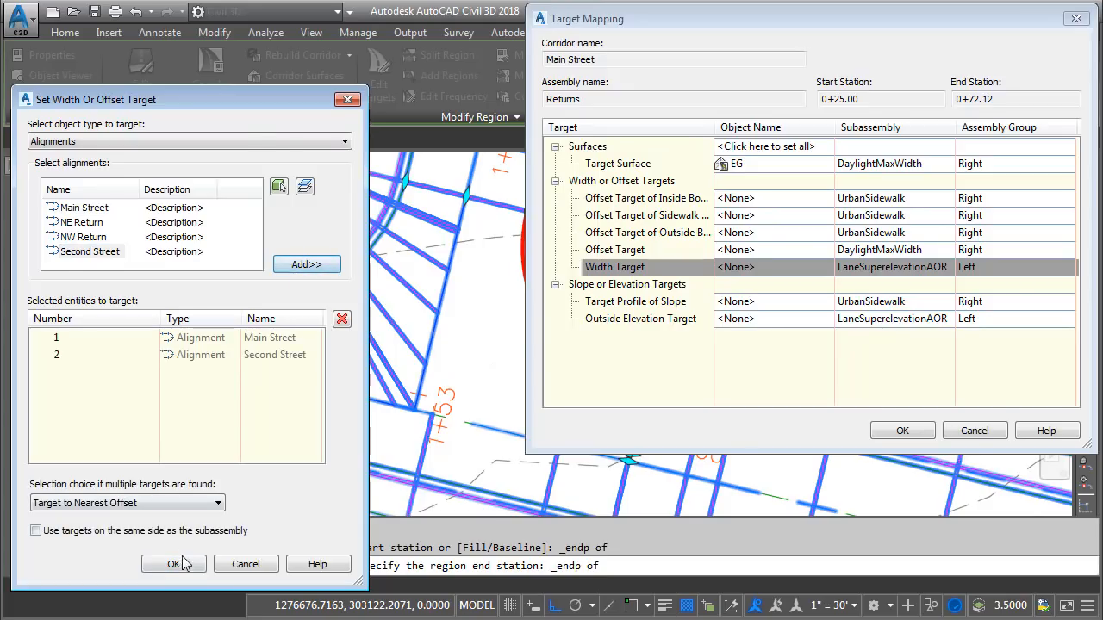
{"action": "left_click", "coordinate": [173, 564]}
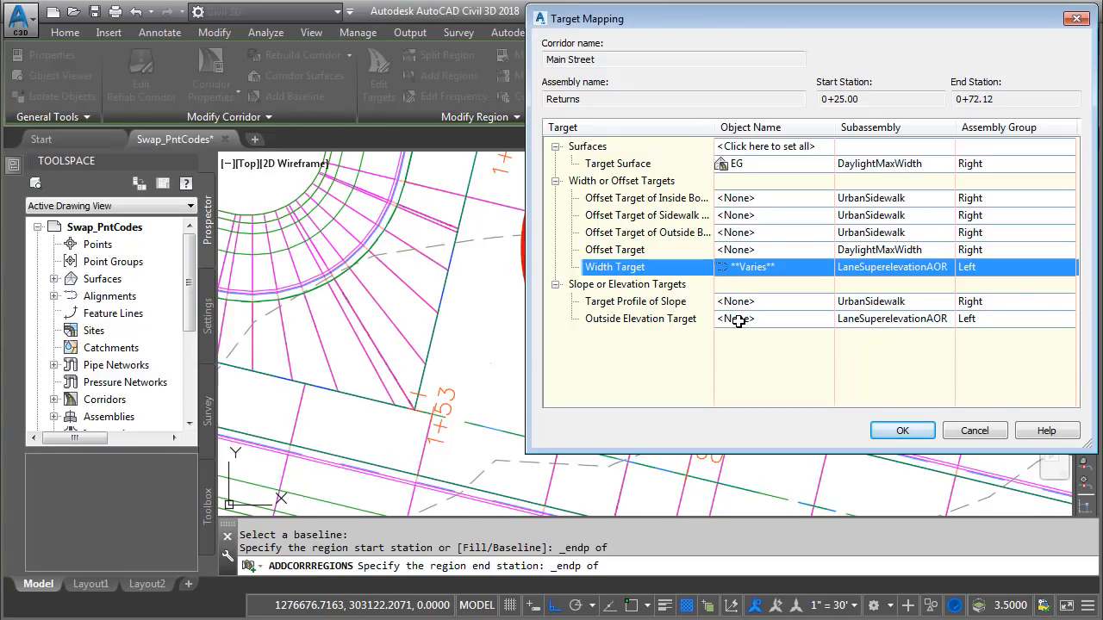
Step: Set the Main Street FG and Second Street FG profiles as outside elevation targets and accept the mapping
{"action": "left_click", "coordinate": [758, 319]}
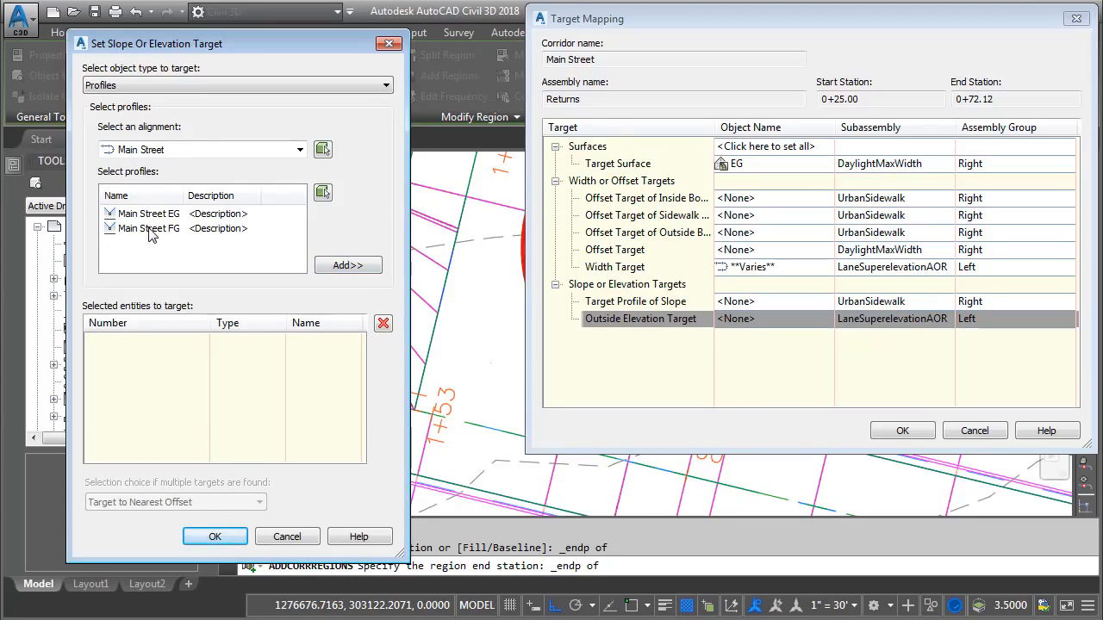
{"action": "left_click", "coordinate": [348, 265]}
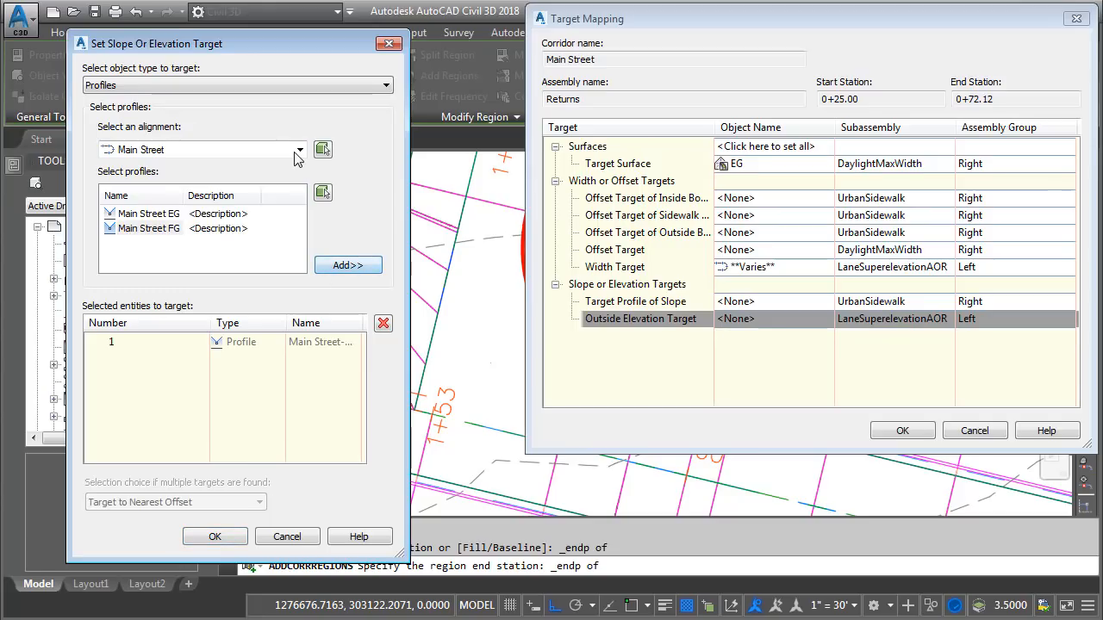
{"action": "left_click", "coordinate": [300, 149]}
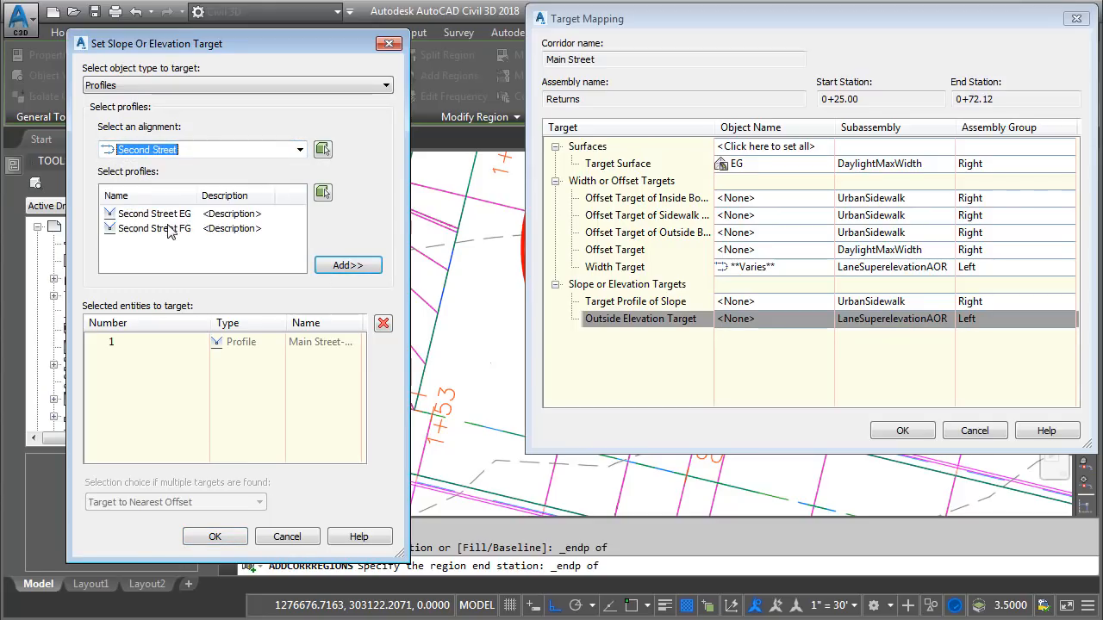
{"action": "left_click", "coordinate": [155, 227]}
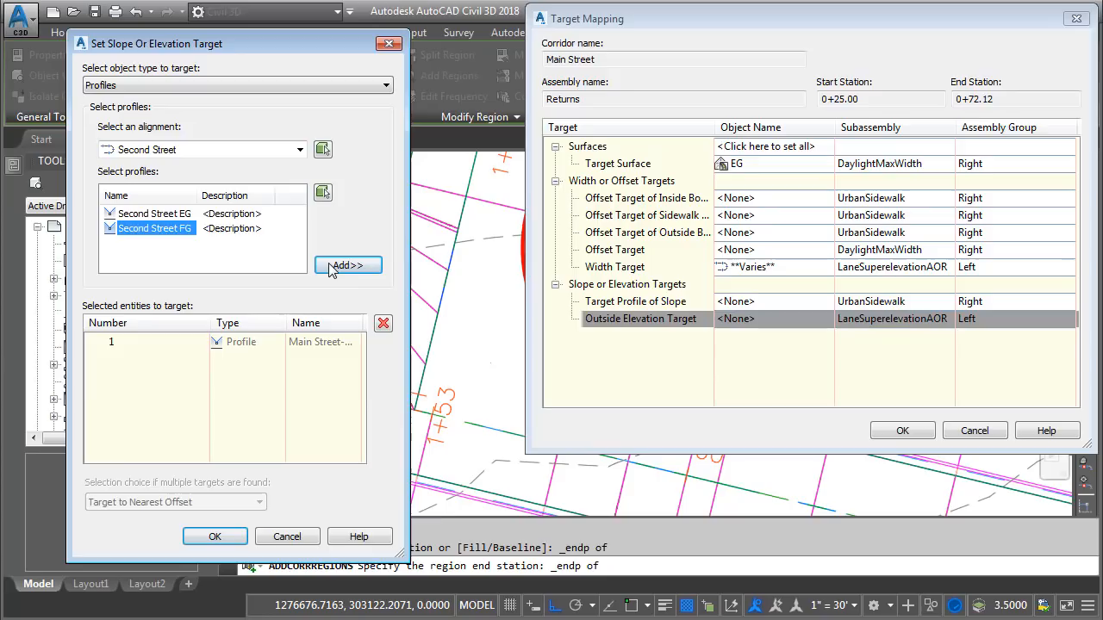
{"action": "left_click", "coordinate": [214, 536]}
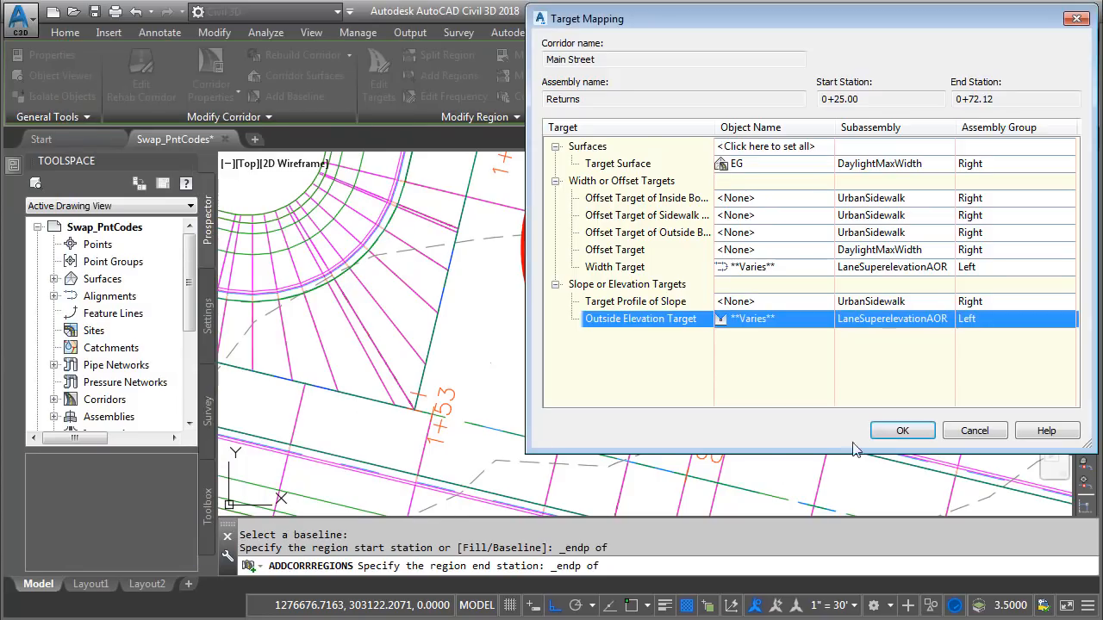
{"action": "left_click", "coordinate": [903, 431]}
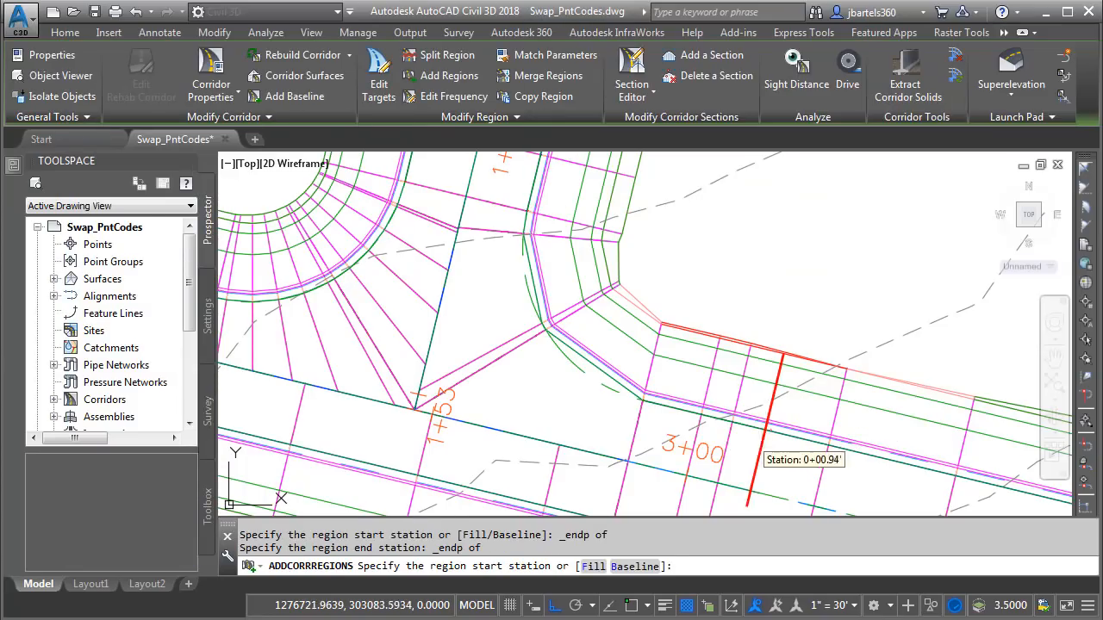
{"action": "mouse_move", "coordinate": [500, 282]}
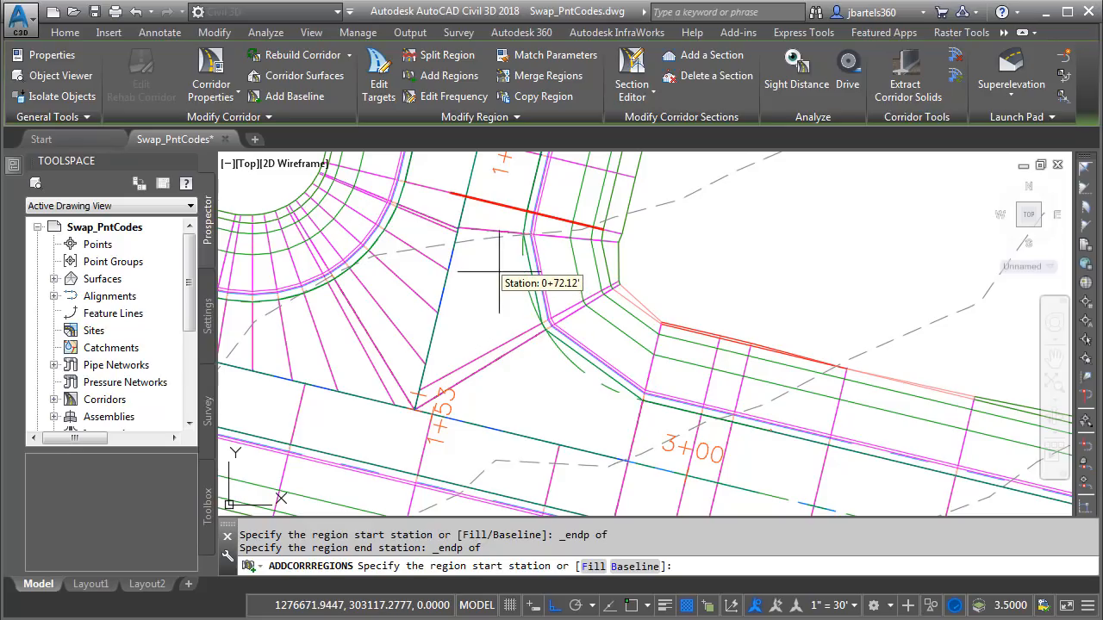
{"action": "mouse_move", "coordinate": [452, 96]}
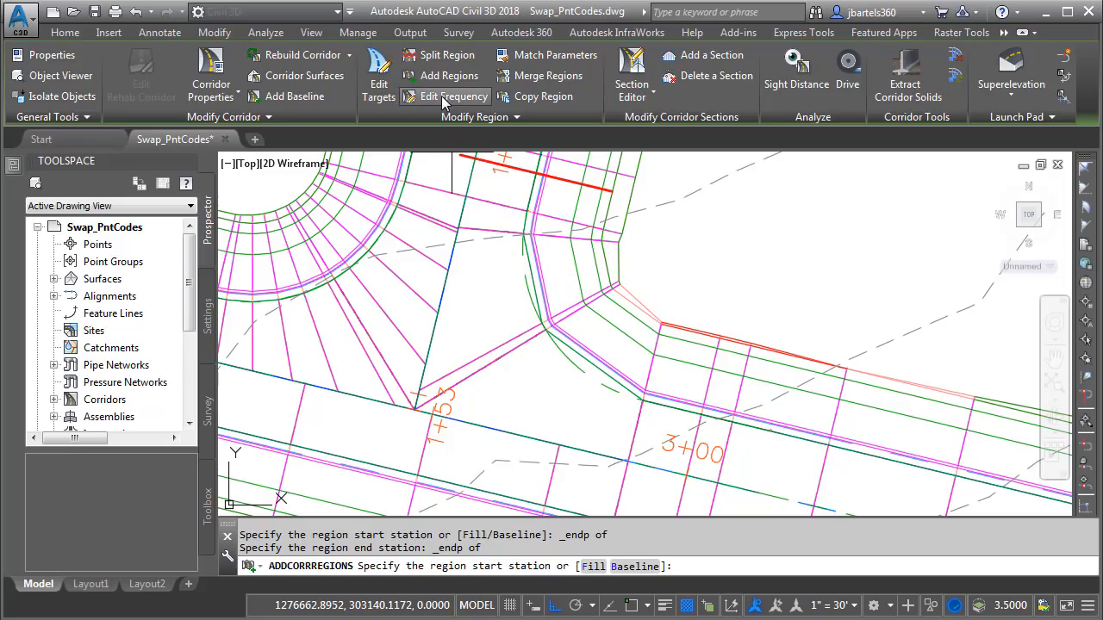
Step: Change the Returns region's assembly frequency along curves to 5
{"action": "left_click", "coordinate": [454, 96]}
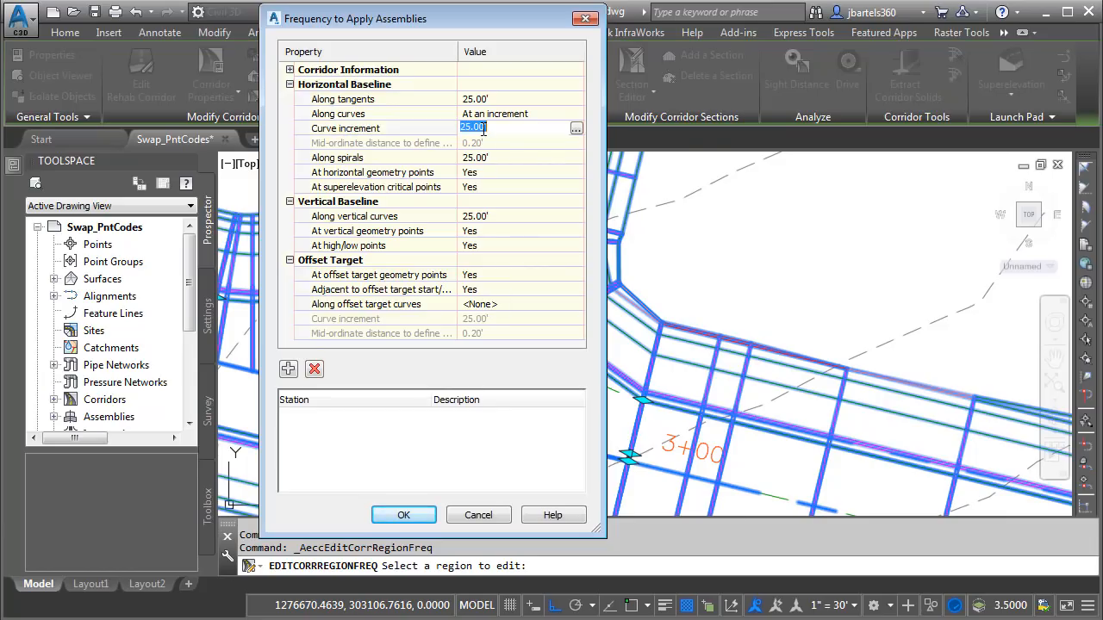
{"action": "type", "text": "5"}
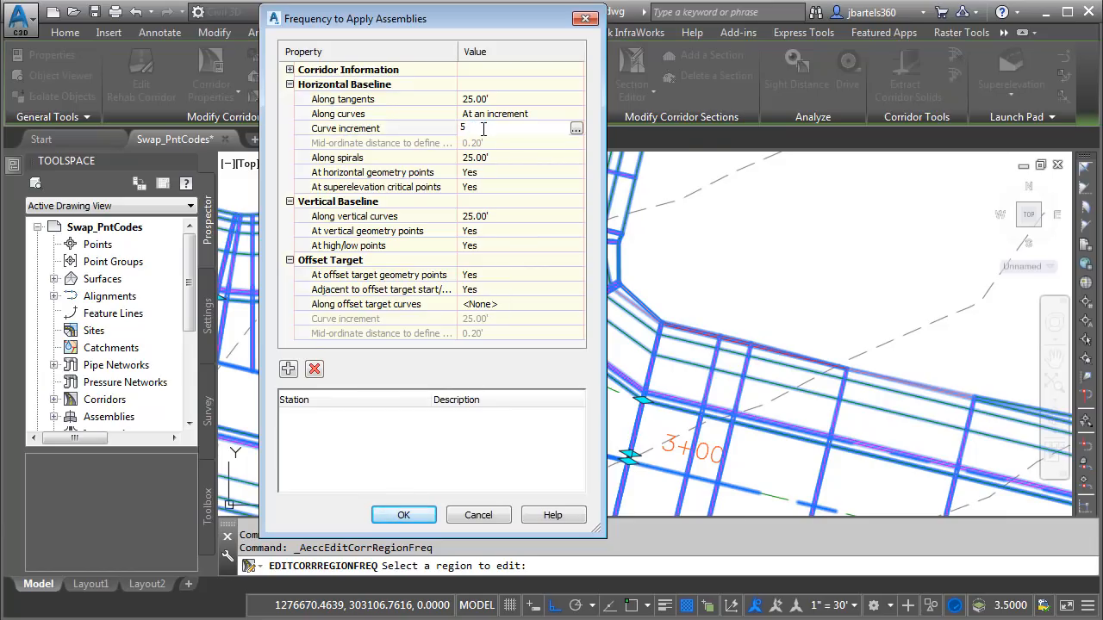
{"action": "left_click", "coordinate": [403, 514]}
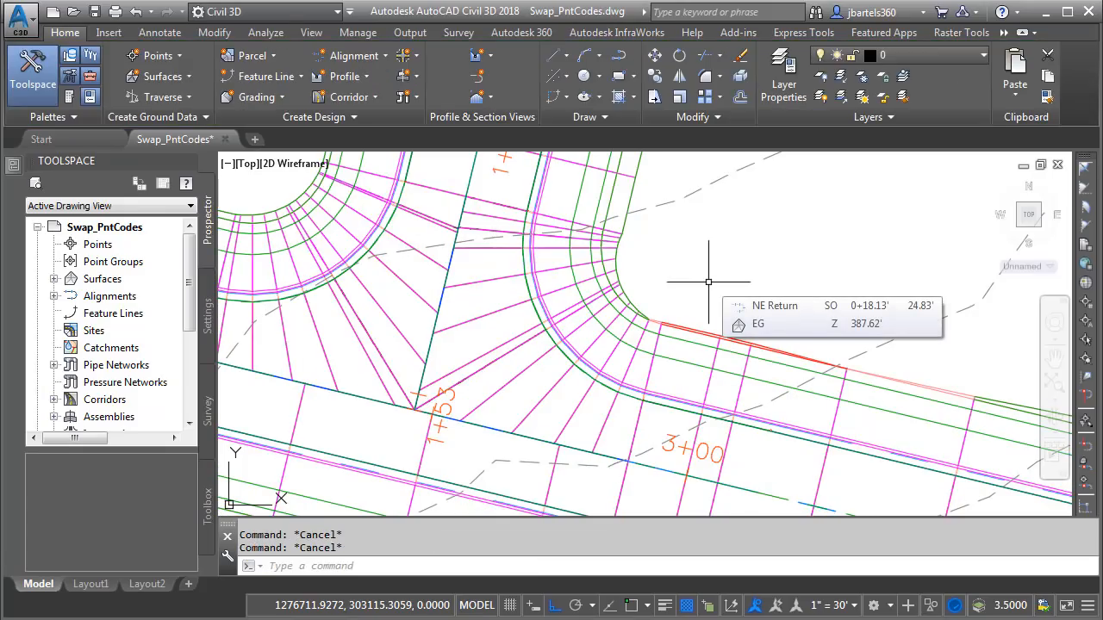
{"action": "mouse_move", "coordinate": [696, 266]}
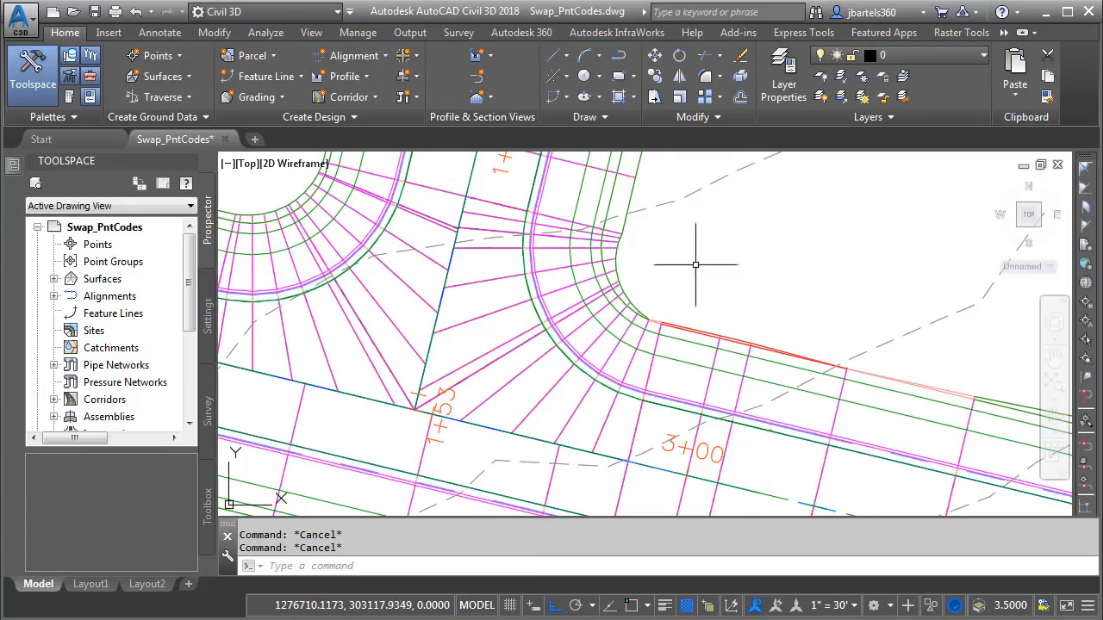
{"action": "mouse_move", "coordinate": [635, 198]}
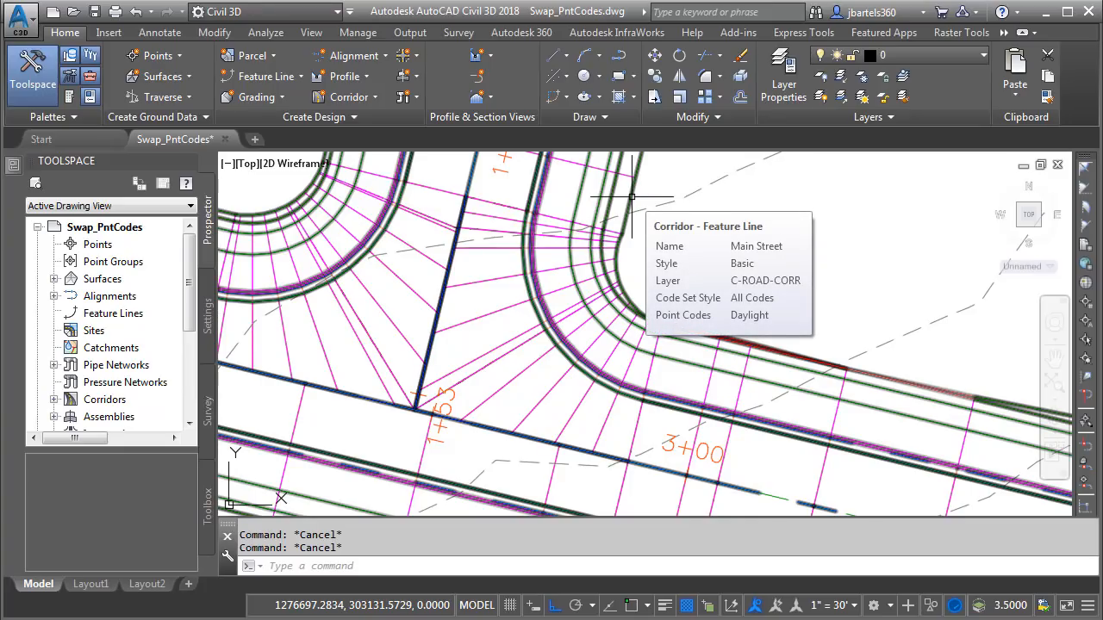
{"action": "mouse_move", "coordinate": [634, 200]}
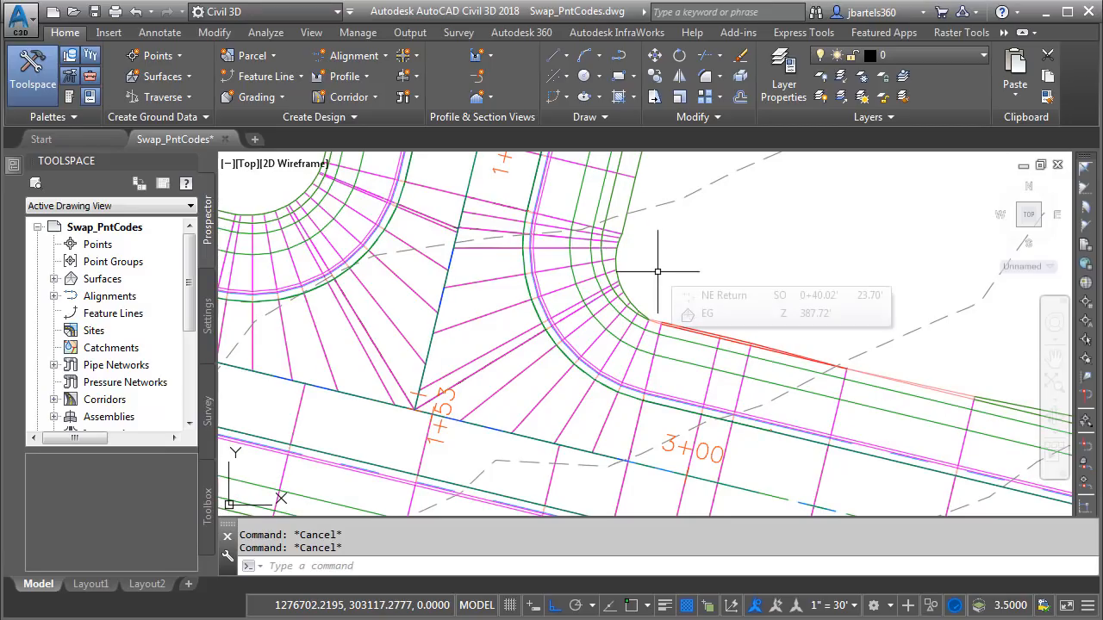
{"action": "mouse_move", "coordinate": [659, 273]}
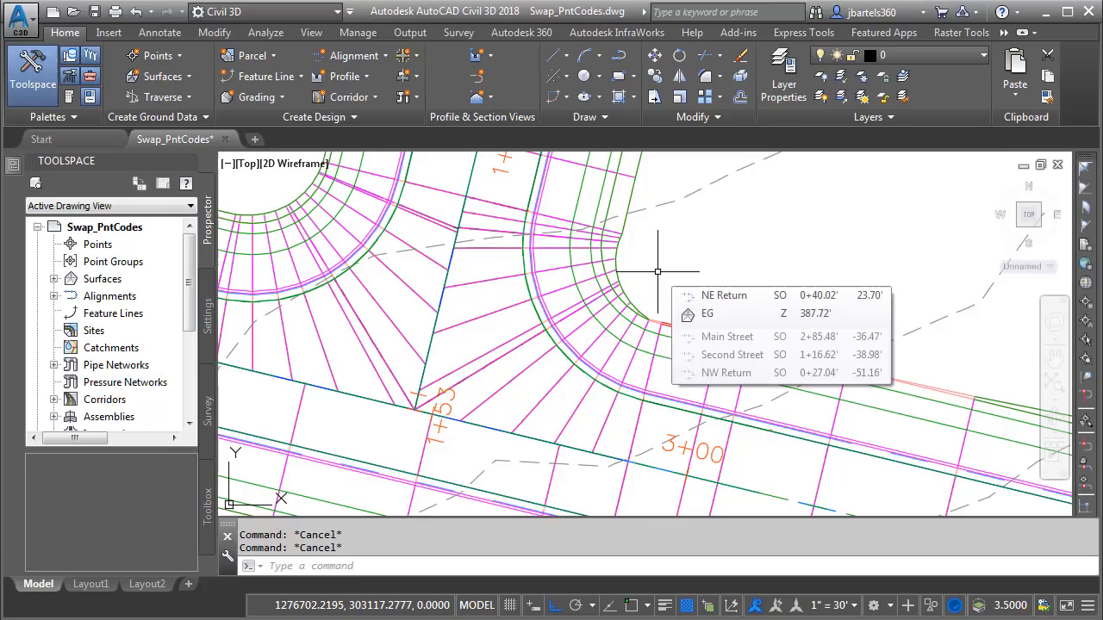
{"action": "mouse_move", "coordinate": [657, 269]}
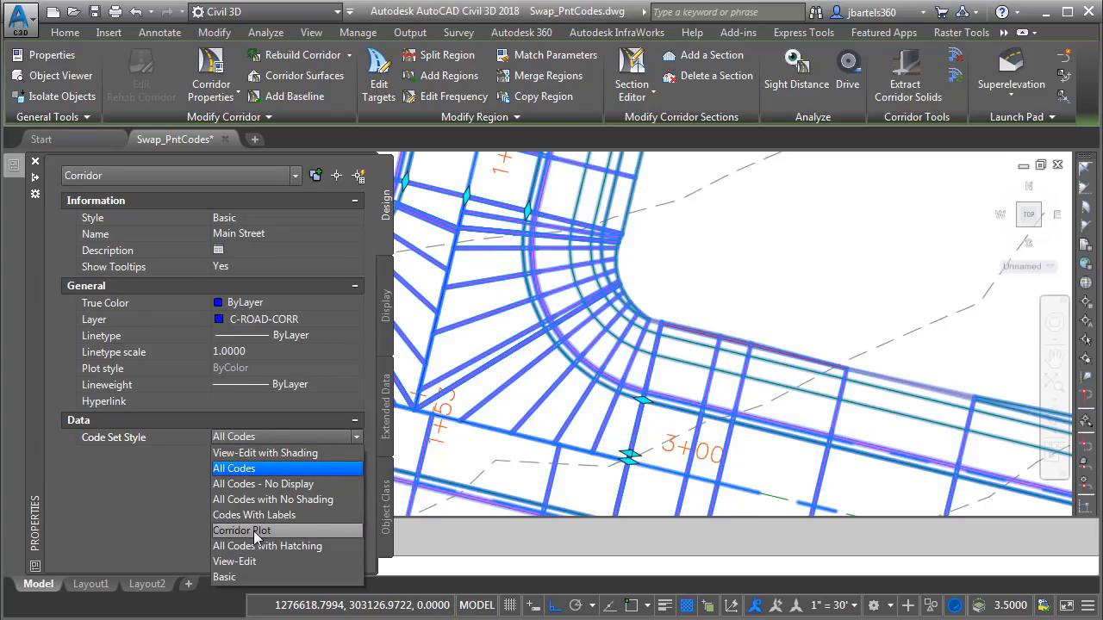
Step: Apply the Corridor Plot code set style to the corridor and deselect it
{"action": "left_click", "coordinate": [242, 531]}
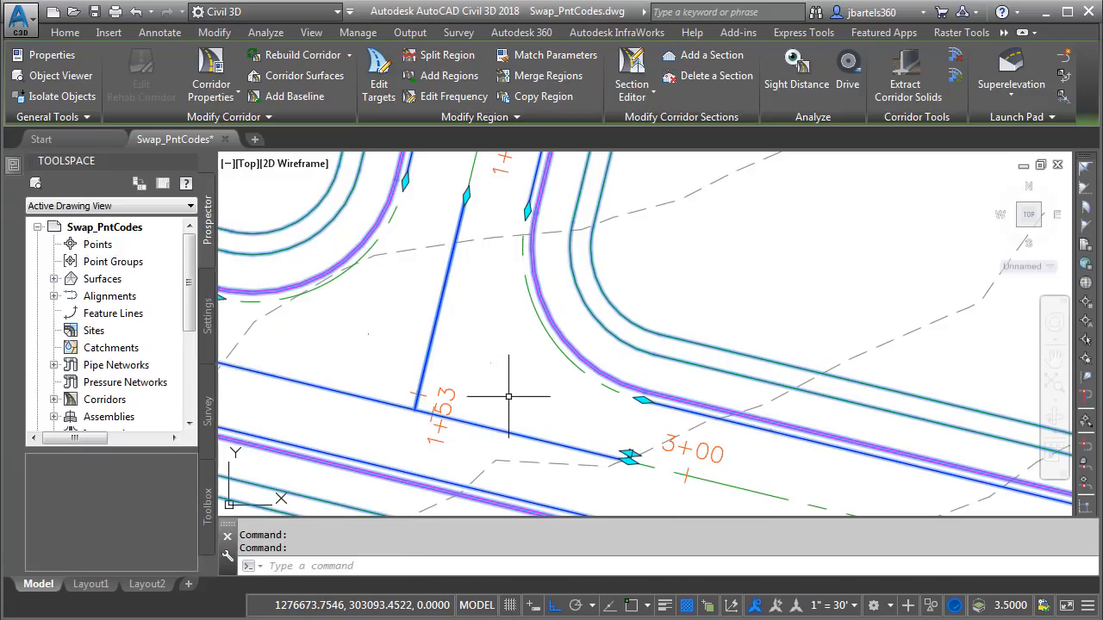
{"action": "mouse_move", "coordinate": [508, 396]}
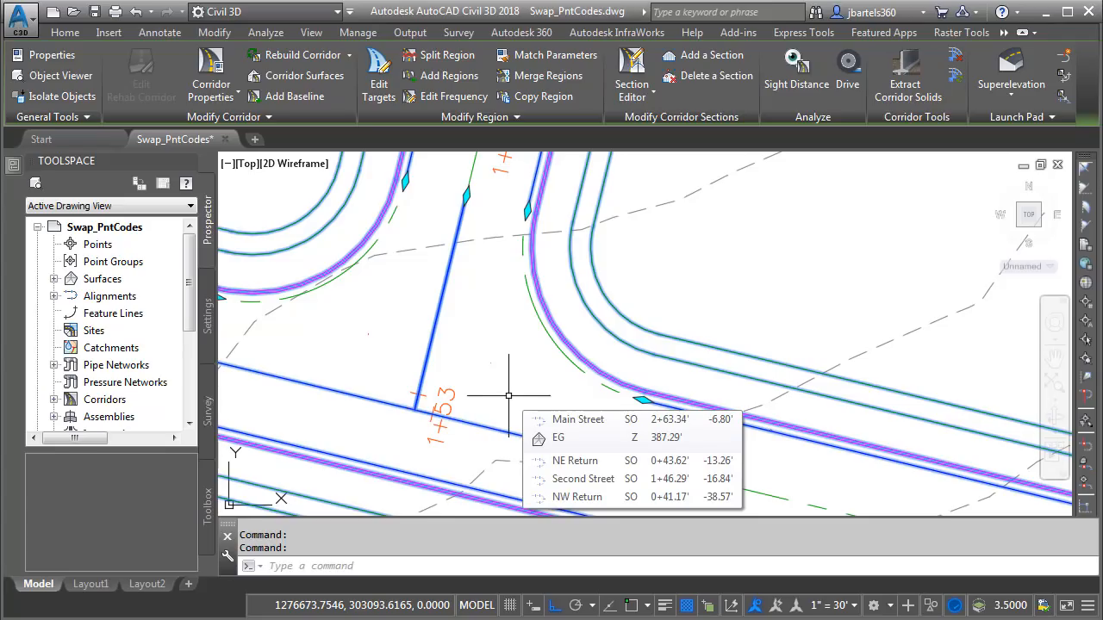
{"action": "key", "text": "Escape"}
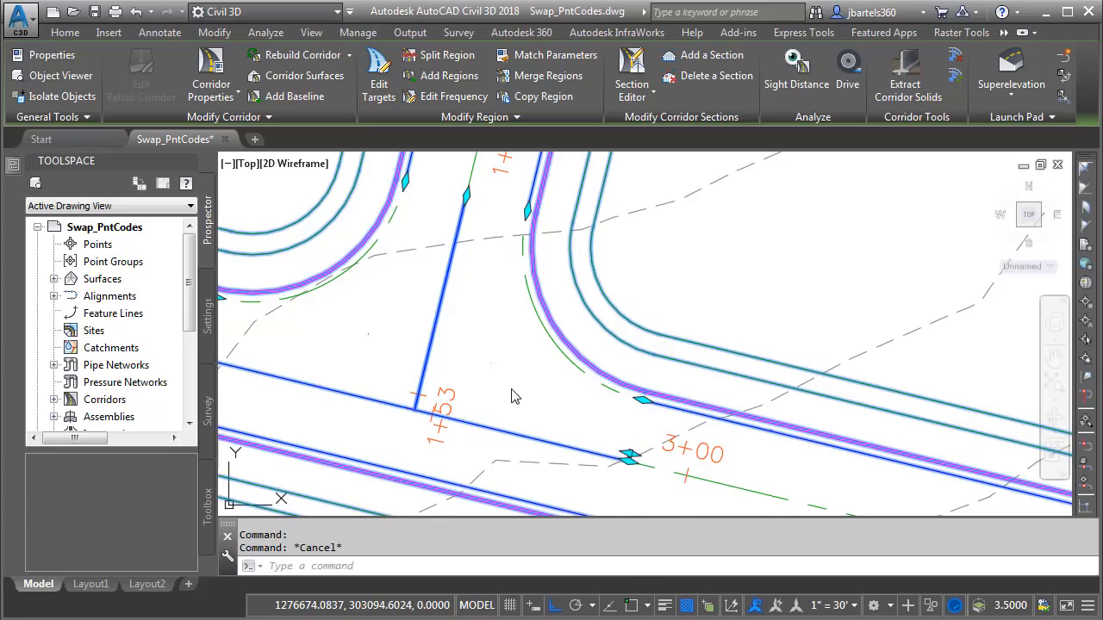
{"action": "left_click", "coordinate": [66, 31]}
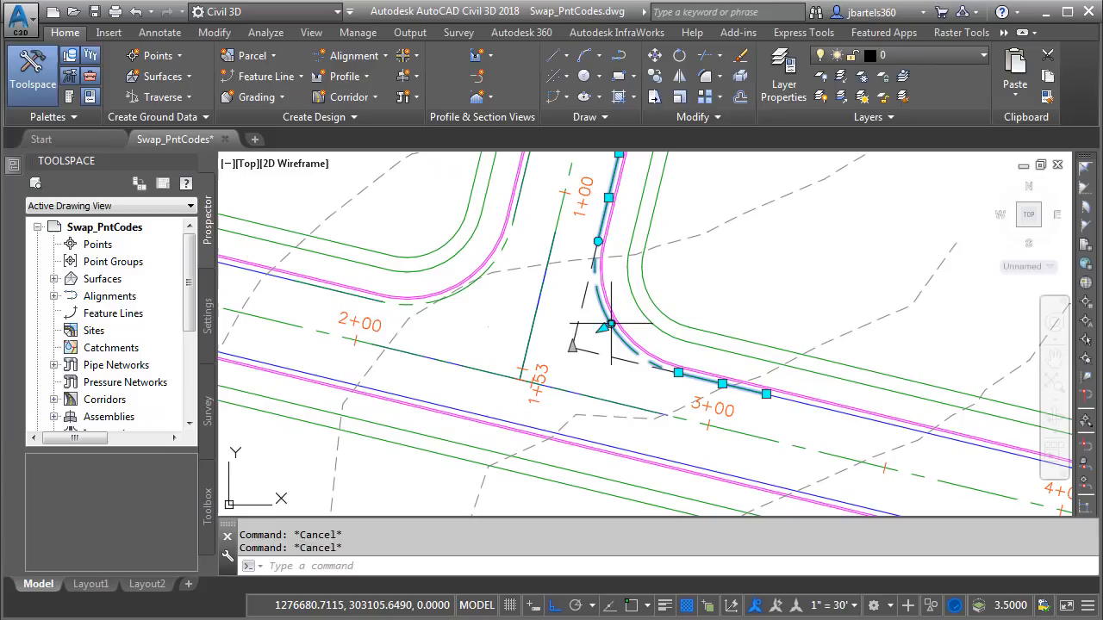
Step: Set both curb return alignments' style to No Display so they are hidden
{"action": "left_click", "coordinate": [491, 265]}
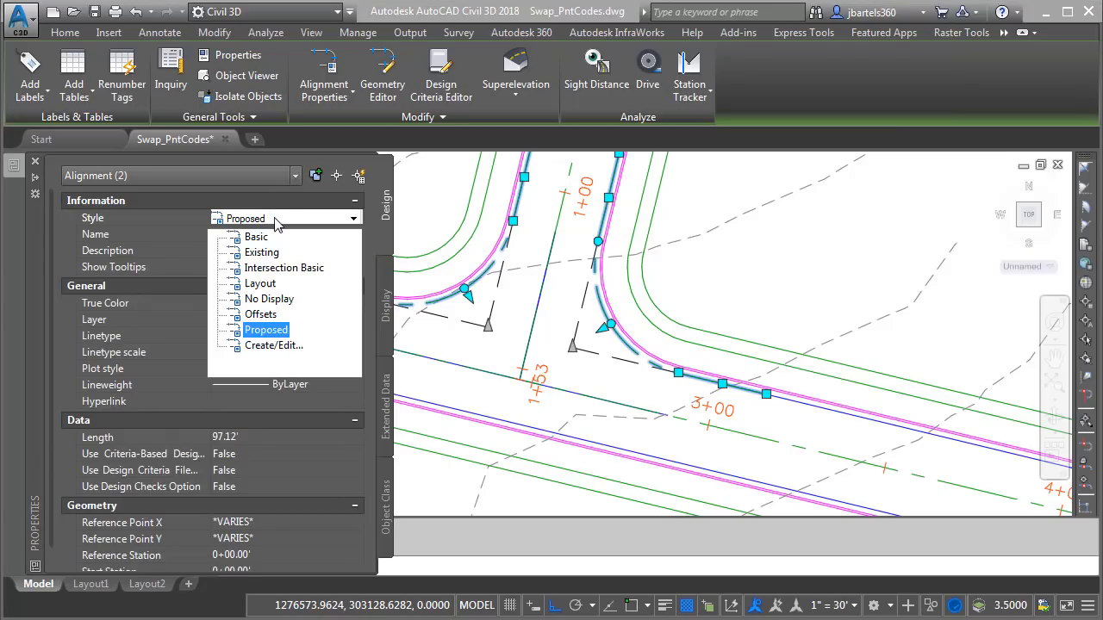
{"action": "left_click", "coordinate": [269, 298]}
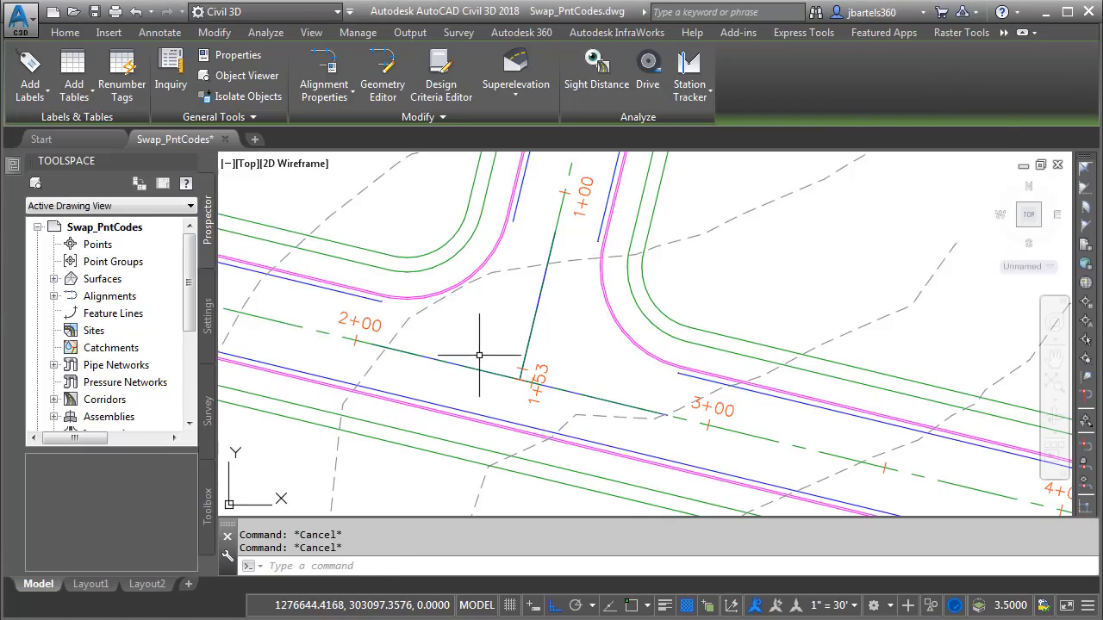
{"action": "left_click", "coordinate": [65, 31]}
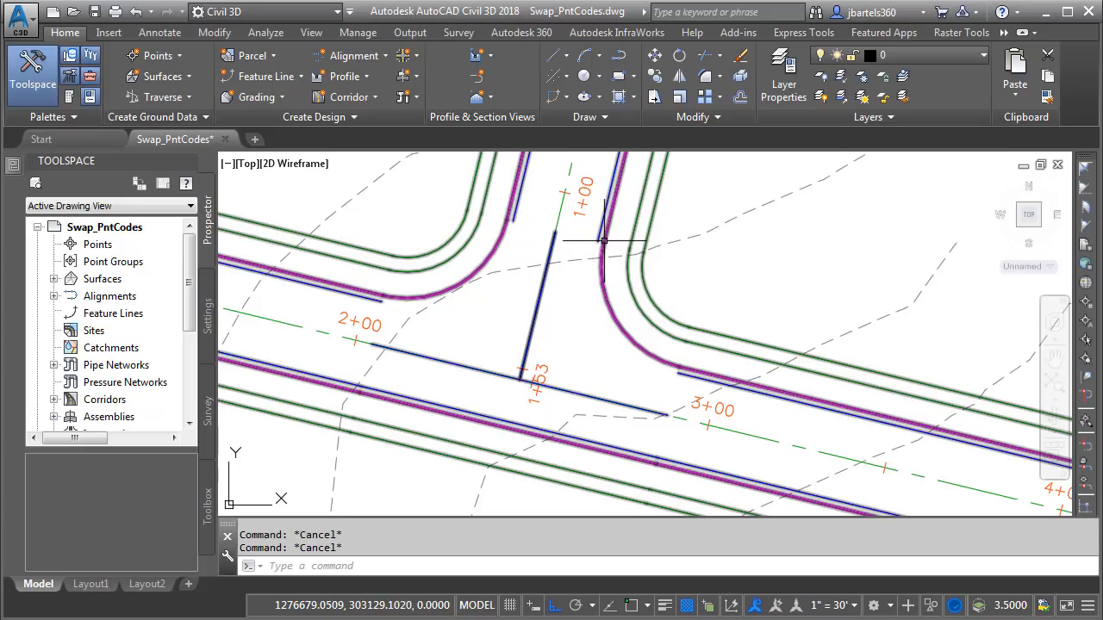
{"action": "mouse_move", "coordinate": [603, 245]}
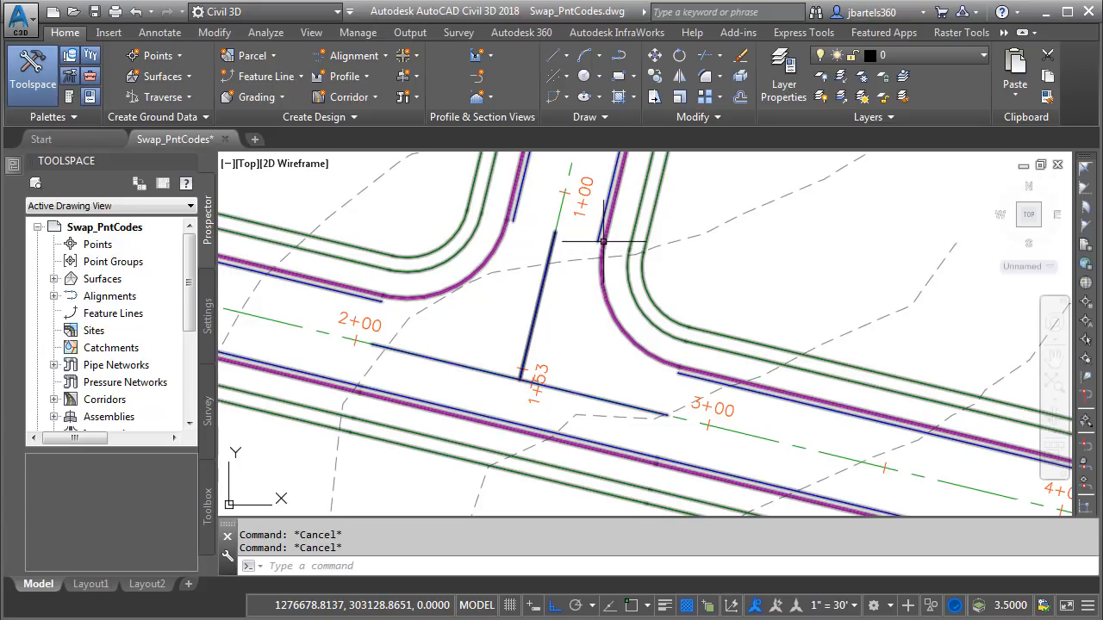
{"action": "mouse_move", "coordinate": [603, 297]}
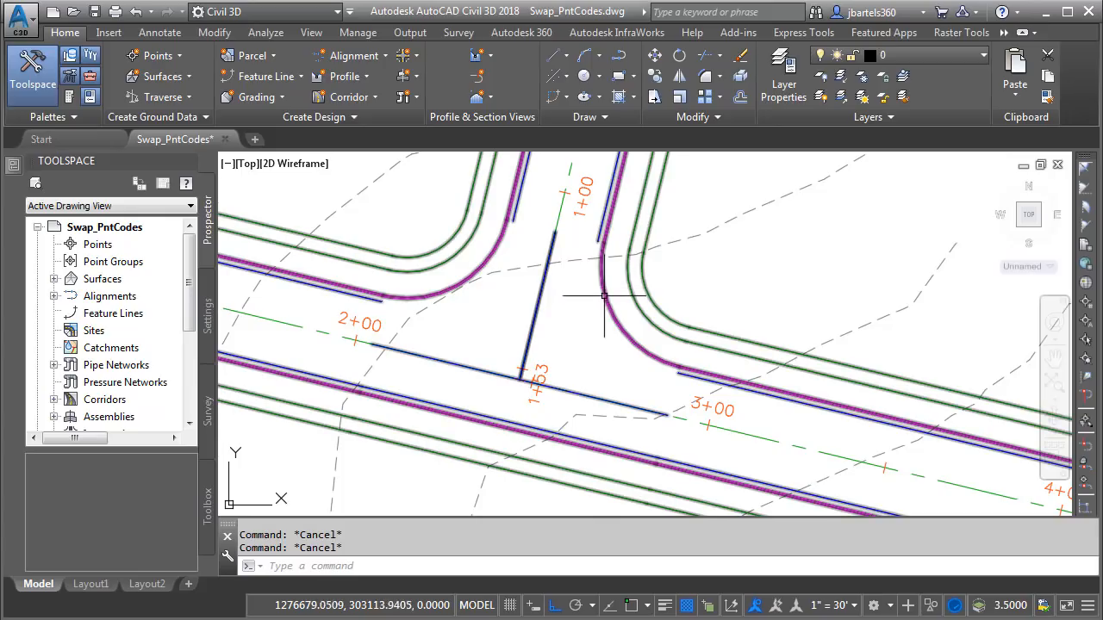
{"action": "mouse_move", "coordinate": [658, 362]}
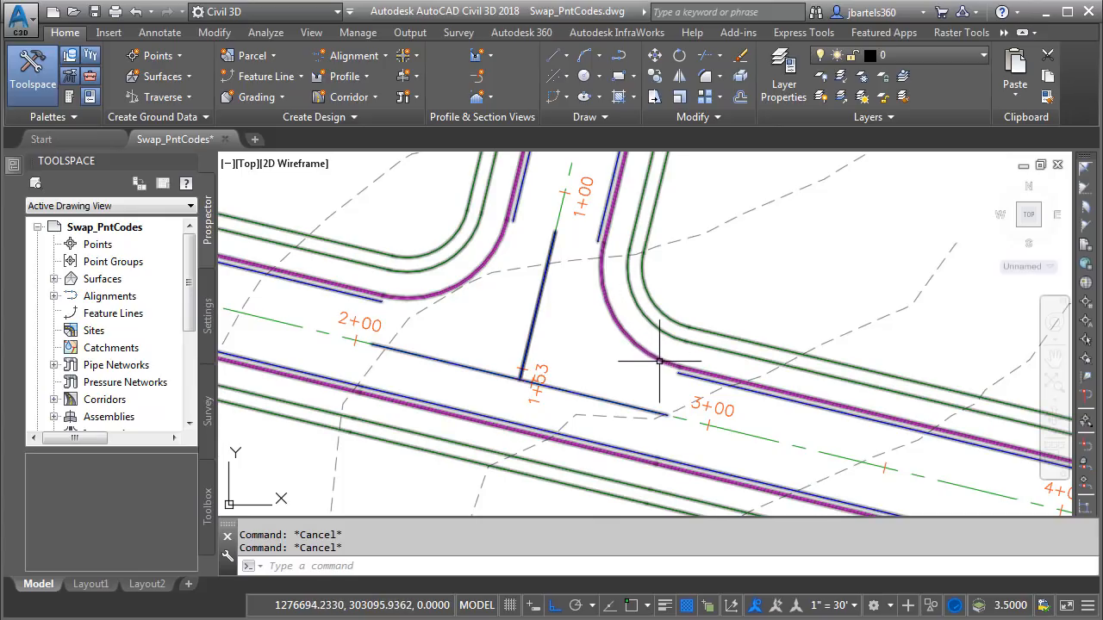
{"action": "mouse_move", "coordinate": [676, 364]}
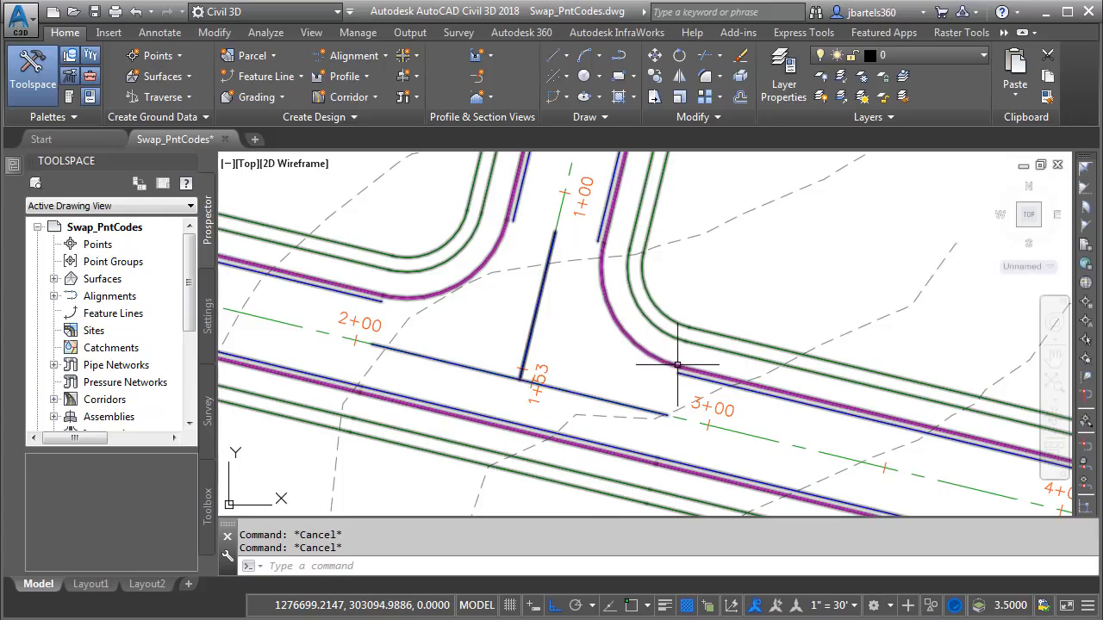
{"action": "mouse_move", "coordinate": [673, 366]}
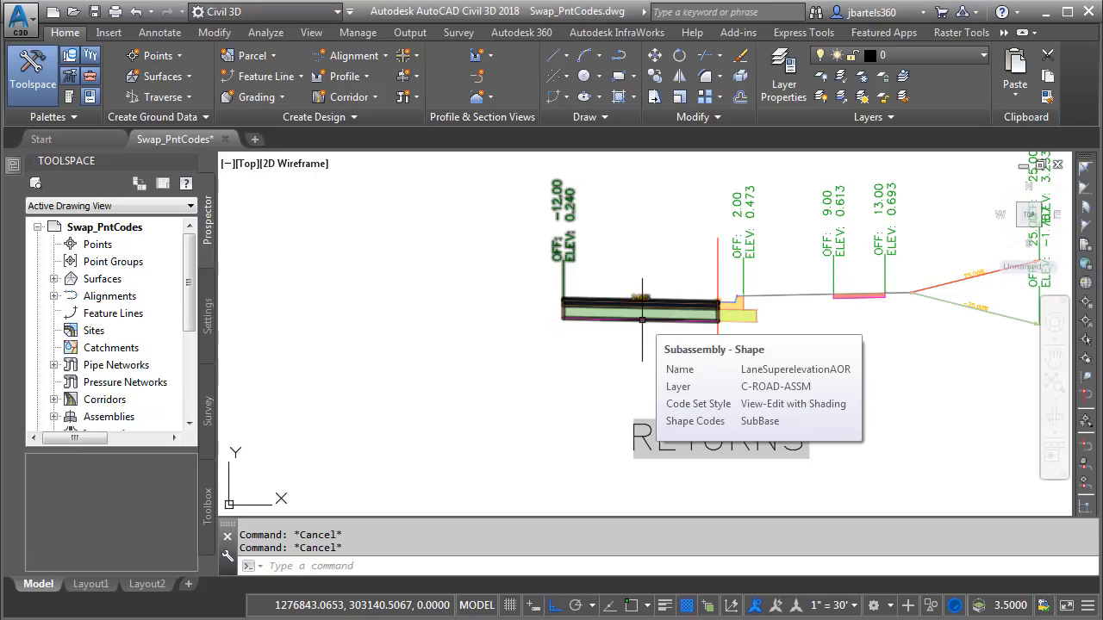
Step: Show the LaneSuperelevationAOR subassembly's properties scrolled to its point code parameters
{"action": "left_click", "coordinate": [641, 307]}
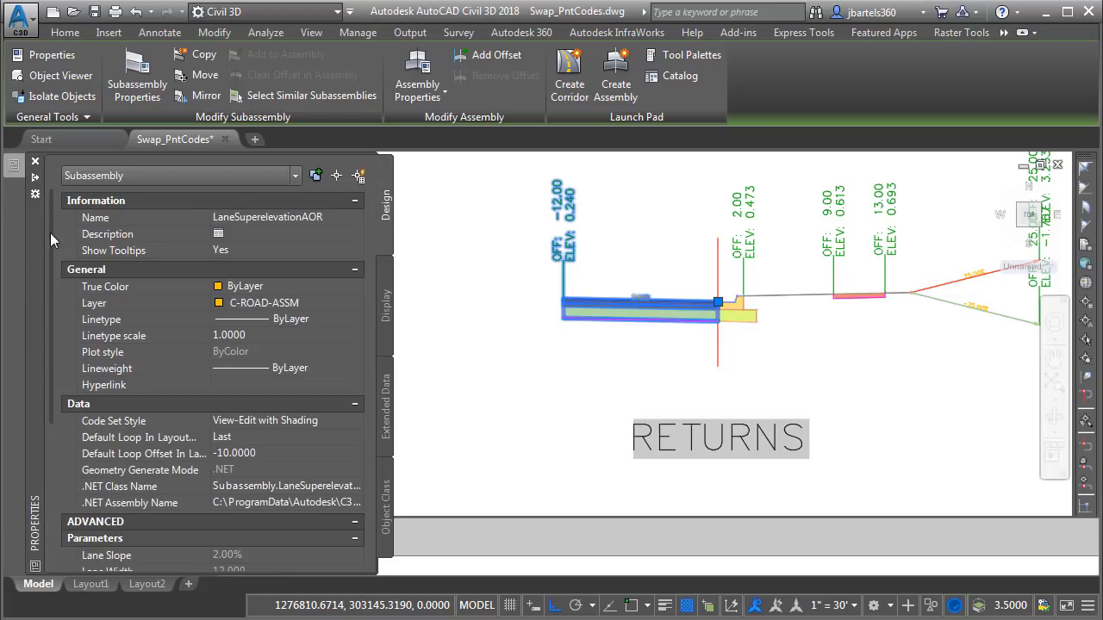
{"action": "scroll", "scroll_direction": "down", "scroll_amount": 3}
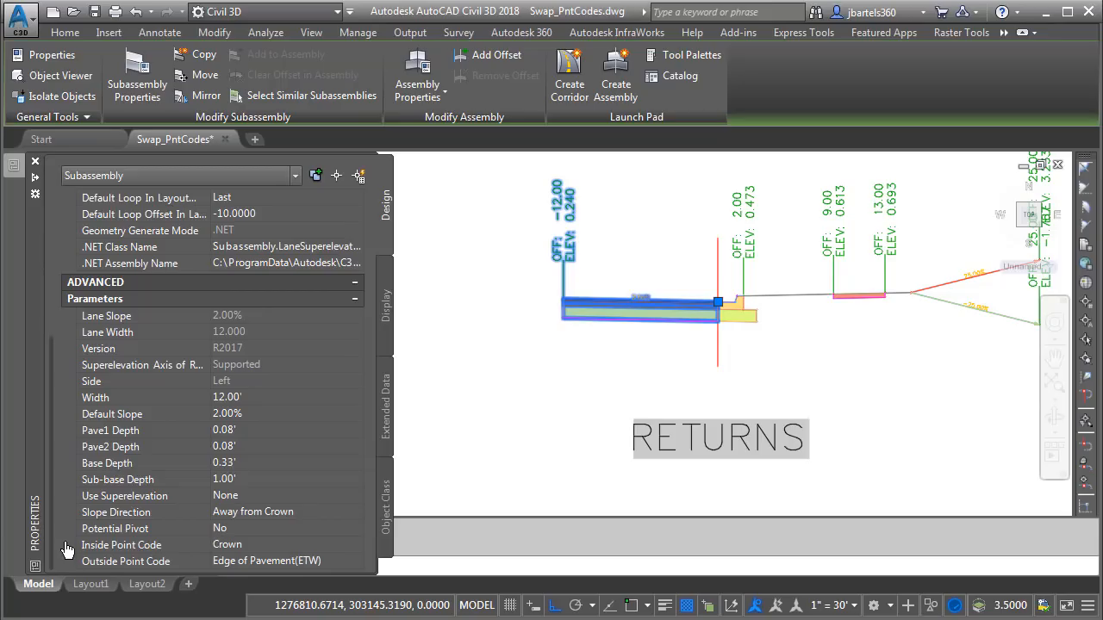
{"action": "mouse_move", "coordinate": [79, 549]}
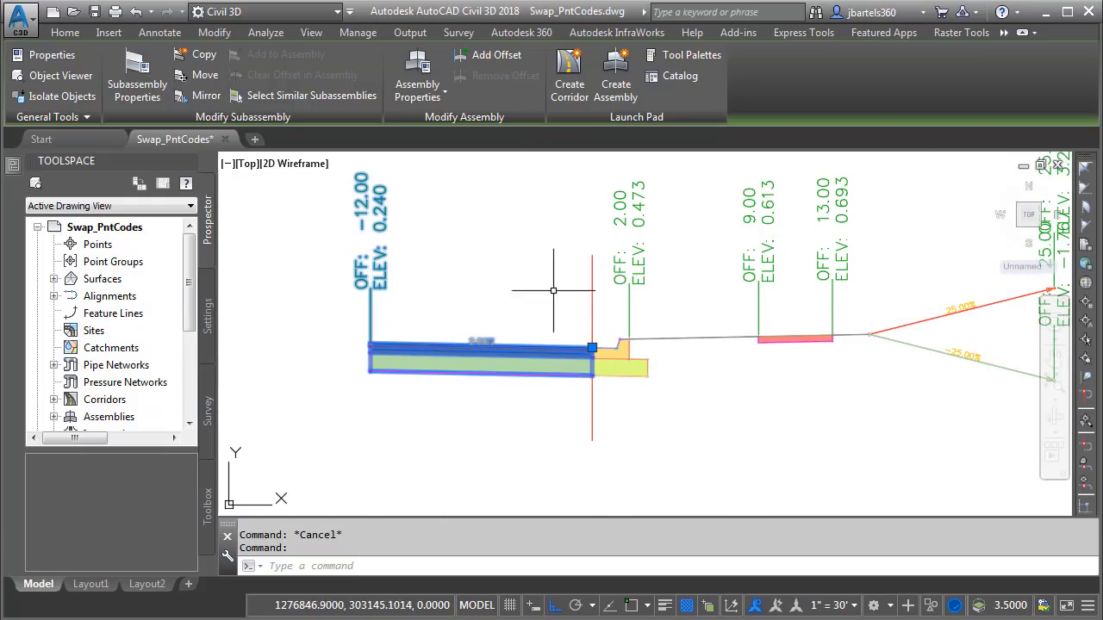
{"action": "mouse_move", "coordinate": [584, 336]}
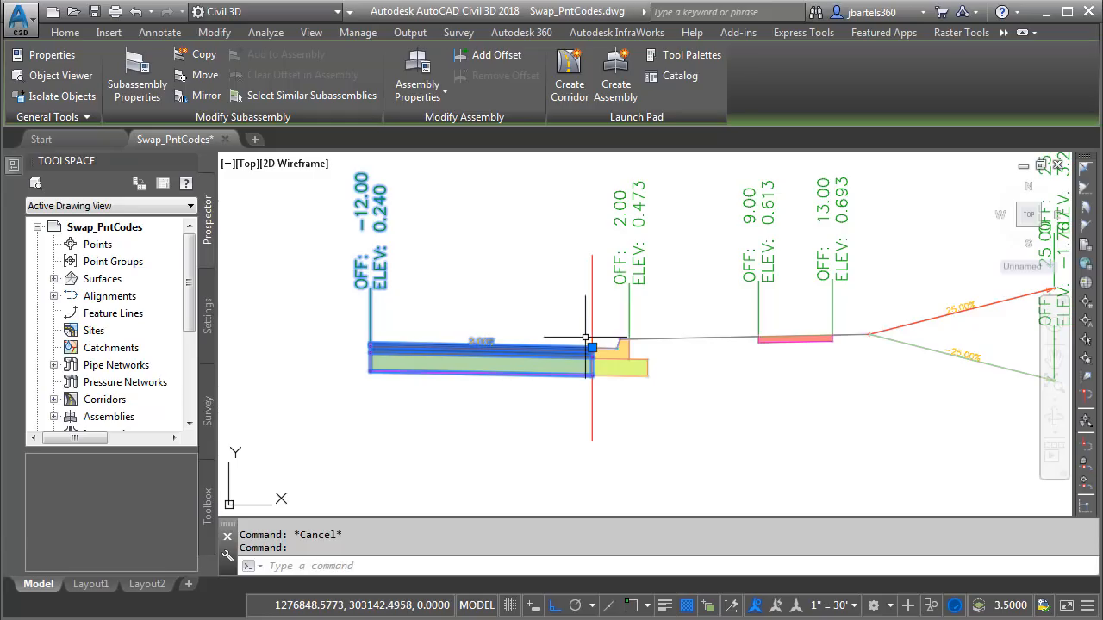
{"action": "mouse_move", "coordinate": [379, 328]}
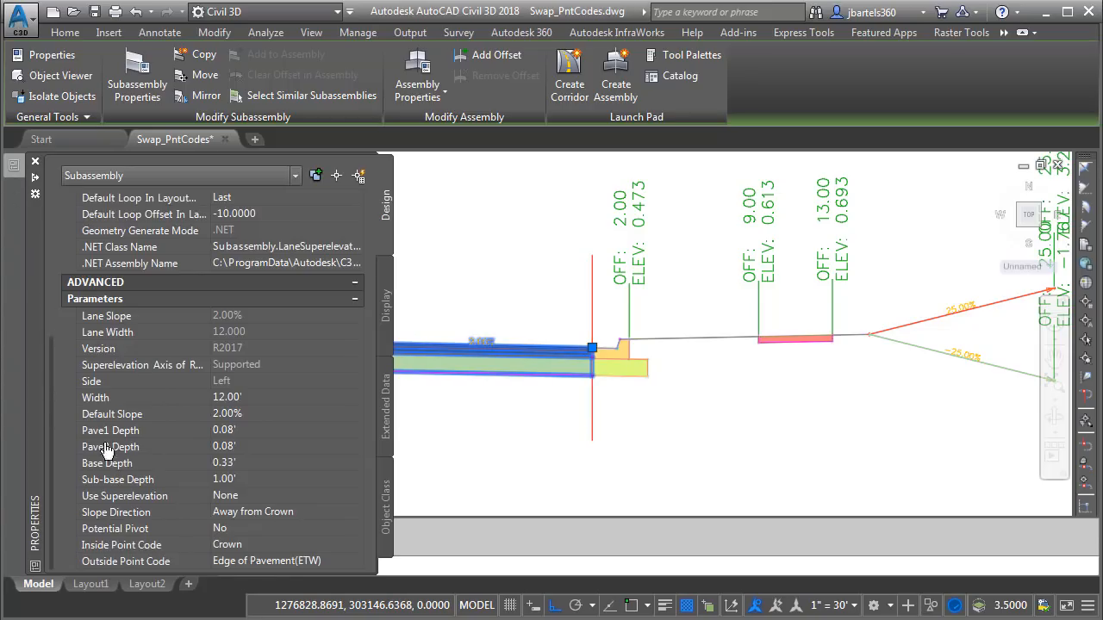
Step: Choose the correct inside point code for the lane in its subassembly properties
{"action": "left_click", "coordinate": [353, 544]}
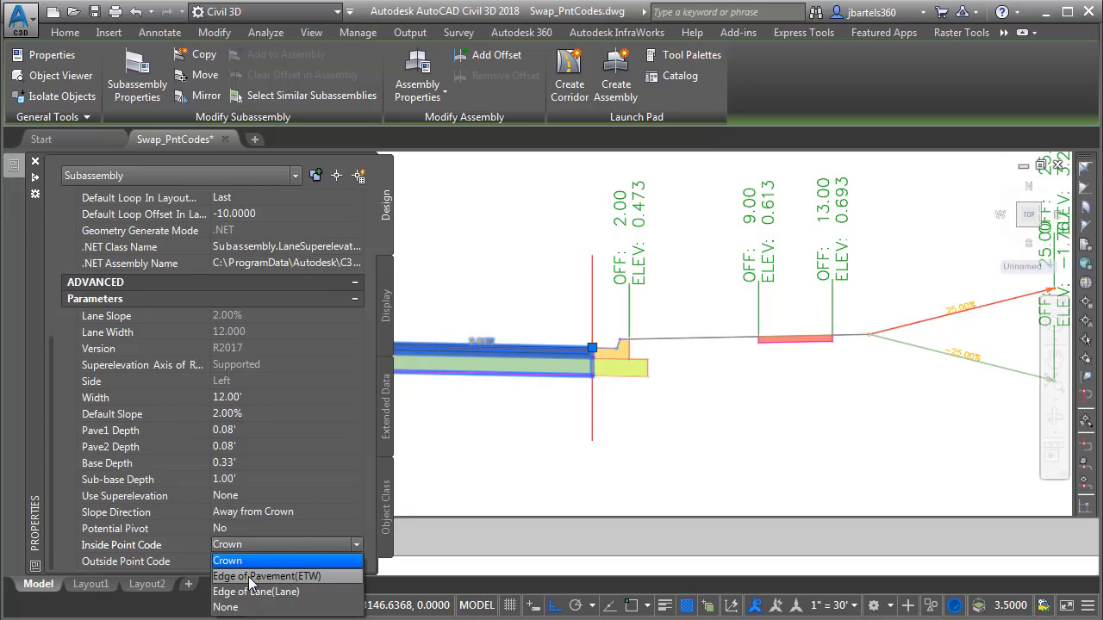
{"action": "left_click", "coordinate": [267, 575]}
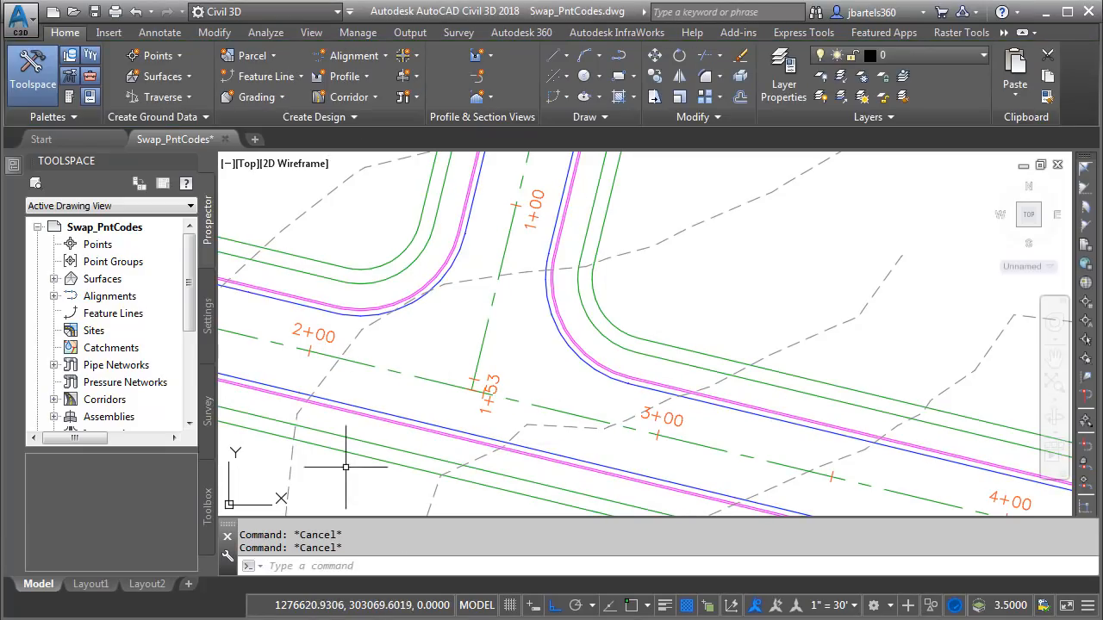
{"action": "mouse_move", "coordinate": [324, 514]}
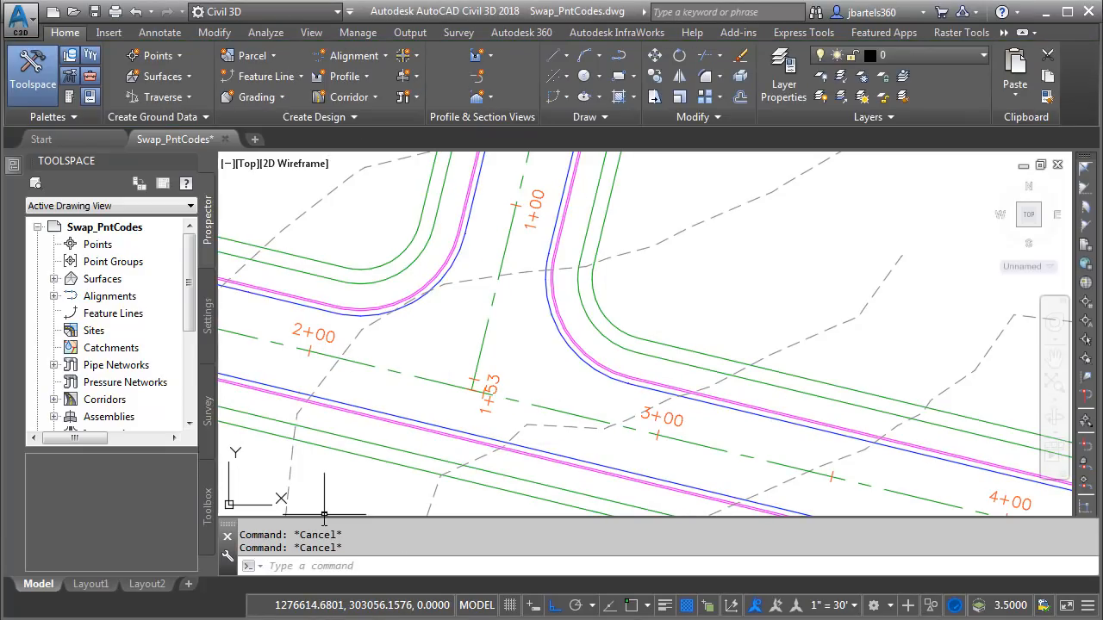